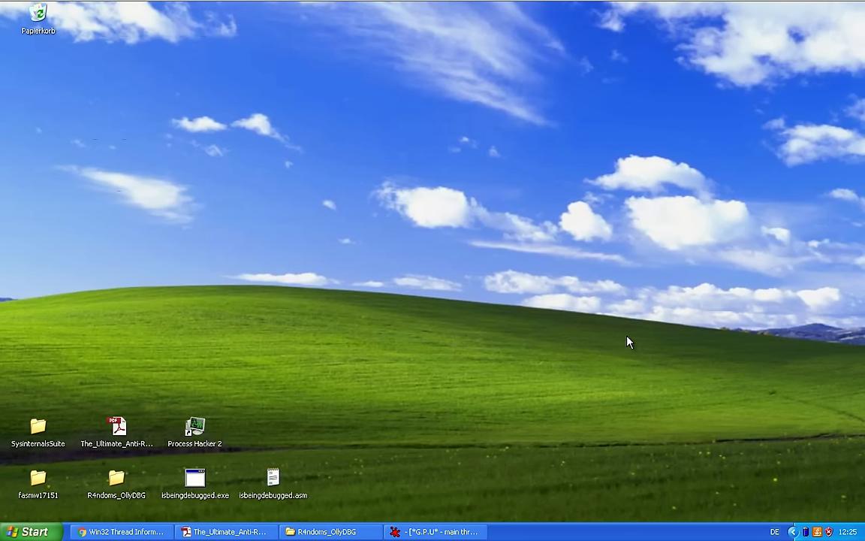
mouse_move(473, 358)
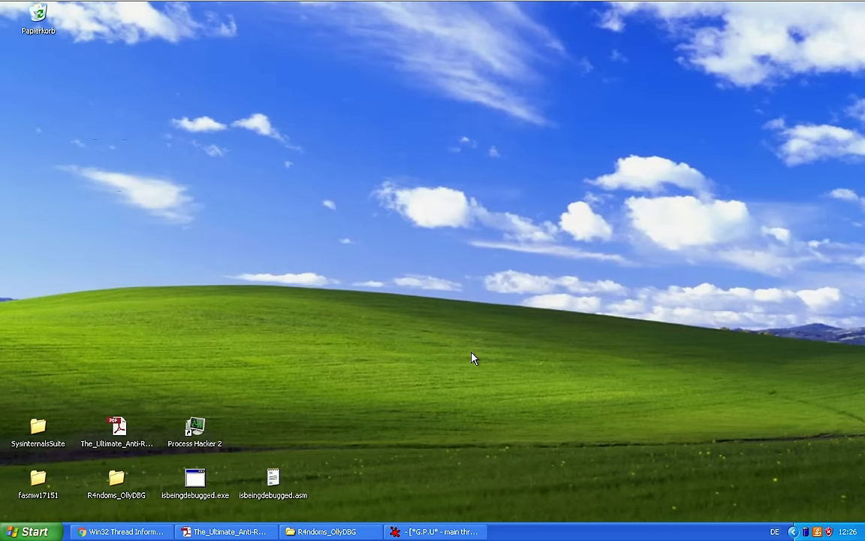
mouse_move(399, 369)
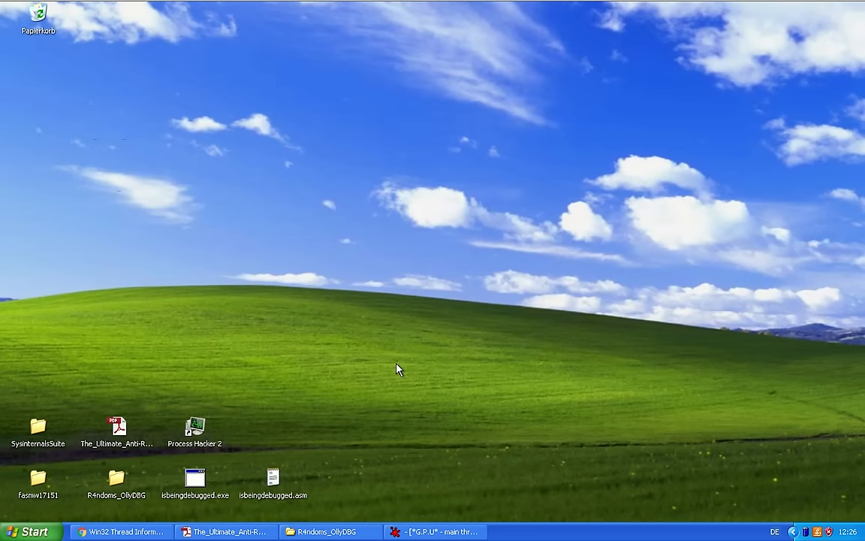
mouse_move(301, 396)
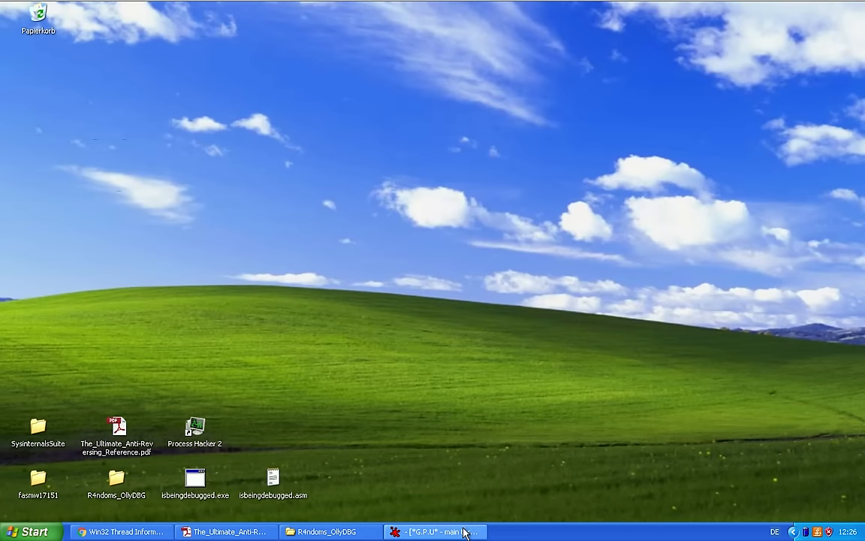
Close the G.P.U debugger window from its taskbar button
right_click(435, 532)
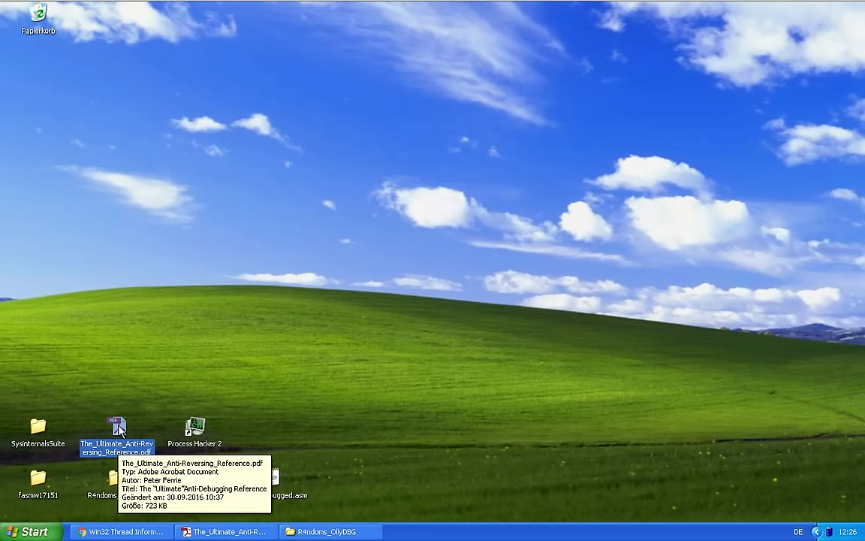
Open The Ultimate Anti-Debugging Reference PDF and jump to page 84, IsDebuggerPresent
double_click(117, 428)
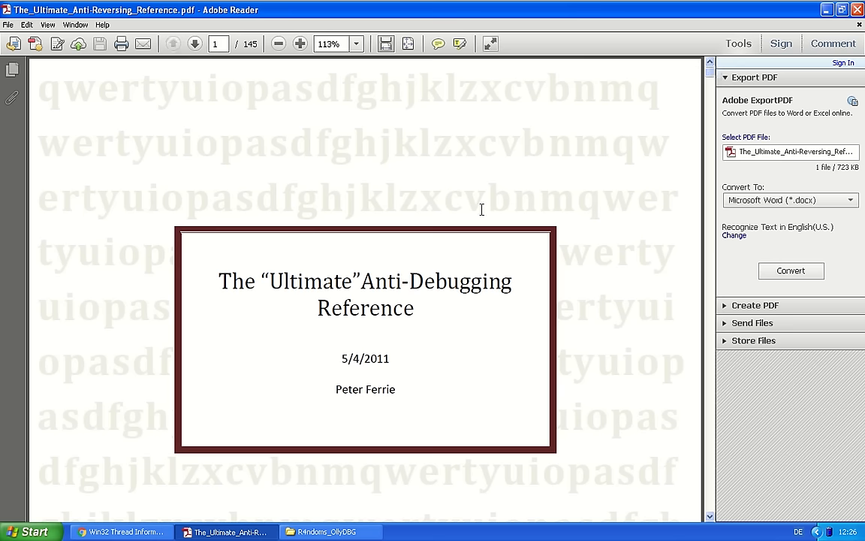
mouse_move(465, 219)
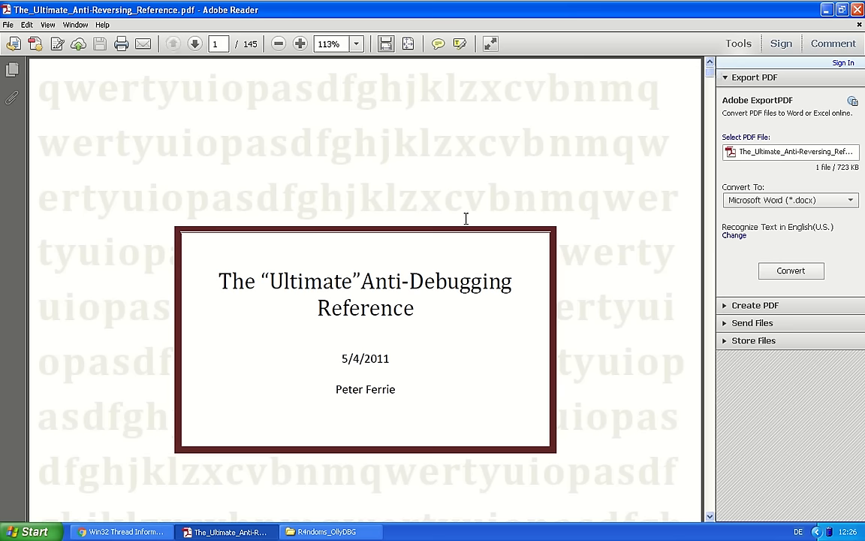
scroll("down", 3)
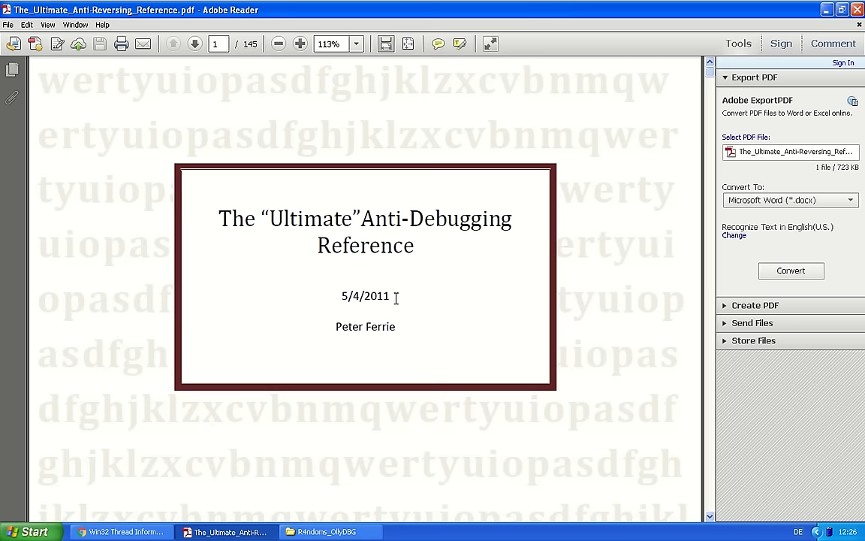
scroll("down", 3)
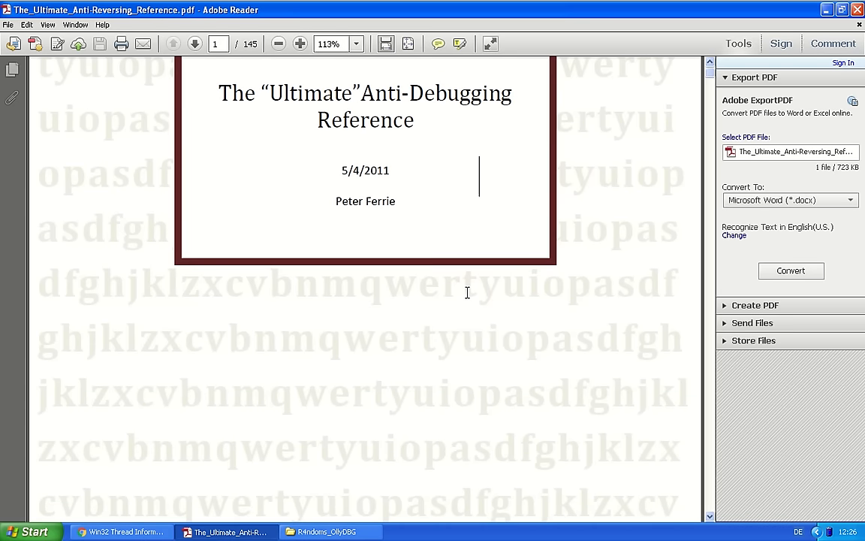
left_click(195, 42)
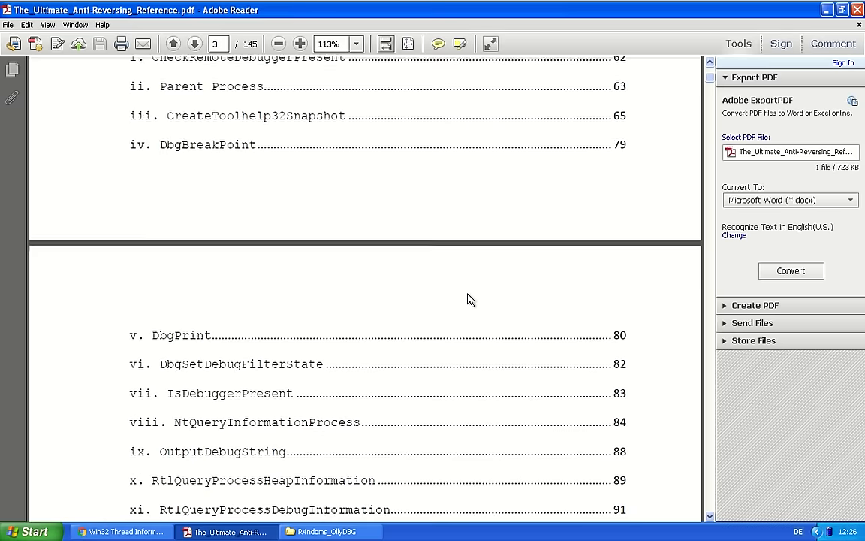
scroll("down", 3)
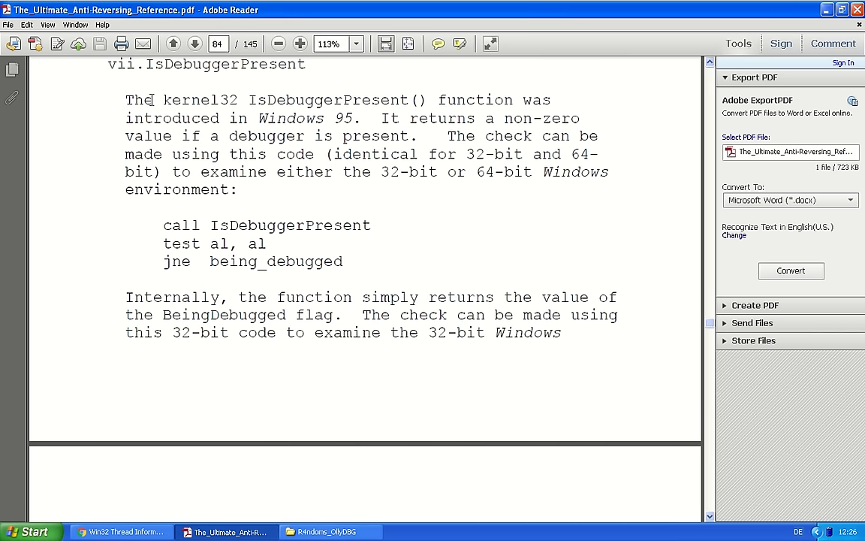
double_click(199, 99)
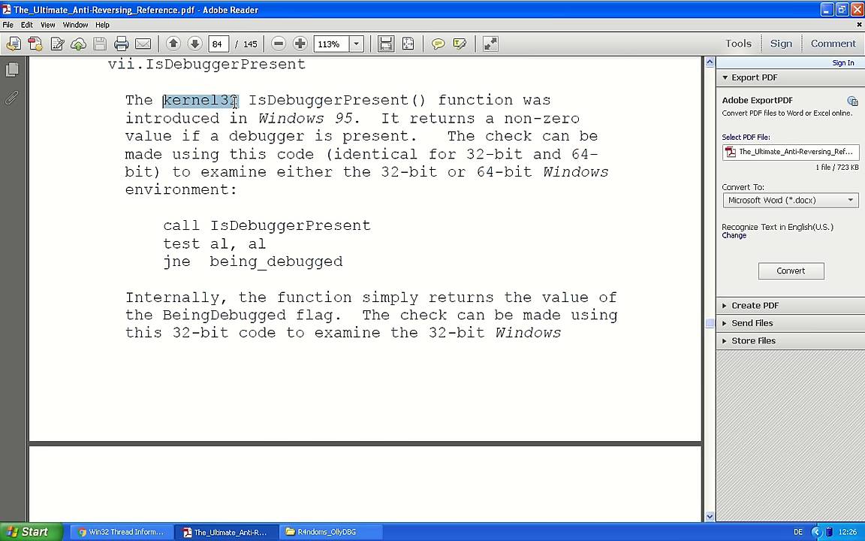
left_click(321, 112)
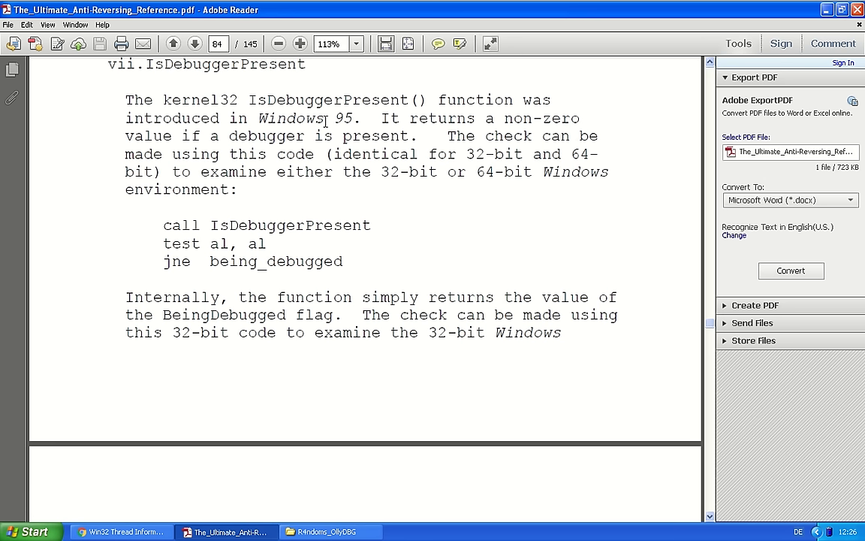
mouse_move(357, 122)
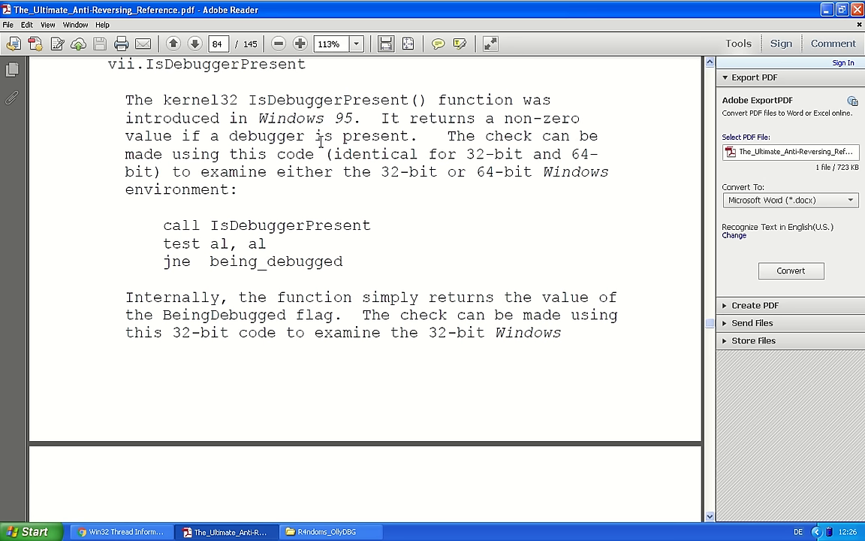
mouse_move(231, 268)
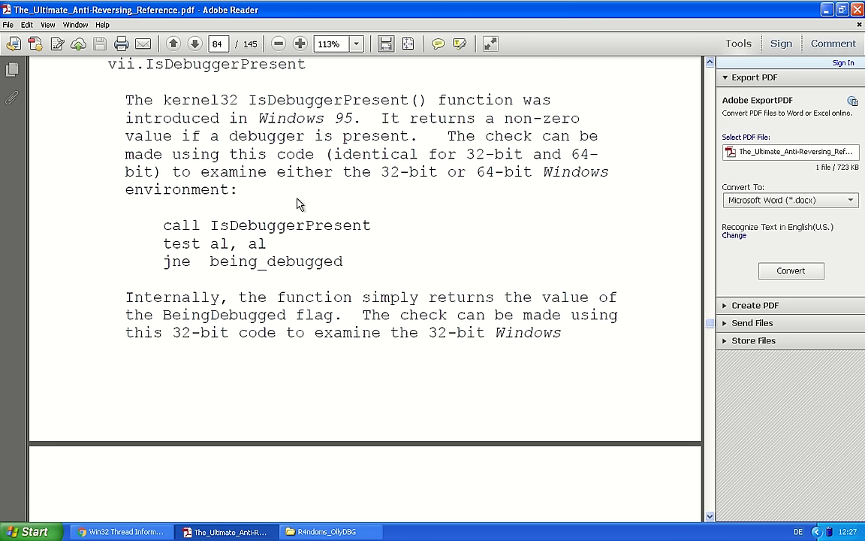
mouse_move(301, 202)
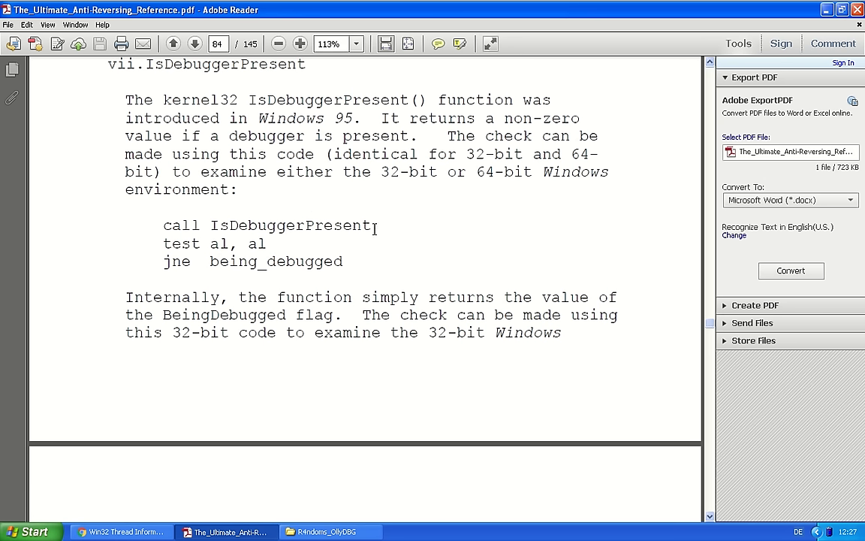
double_click(288, 225)
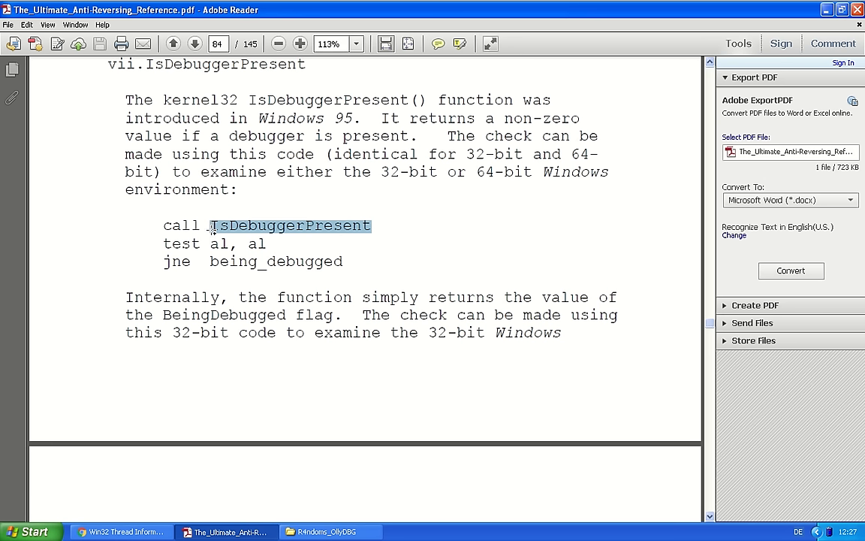
left_click(315, 244)
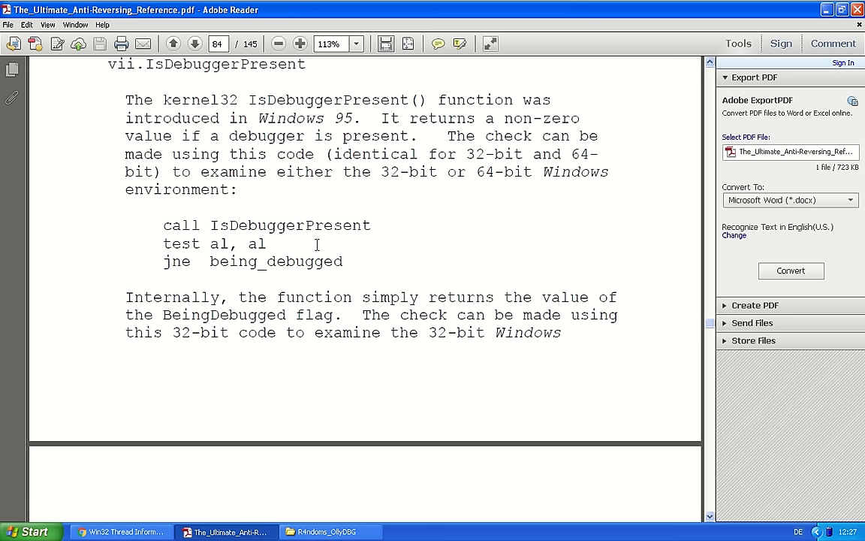
Scroll to page 85 and highlight 'BeingDebugged flag' in the 32-bit check code comments
scroll("down", 3)
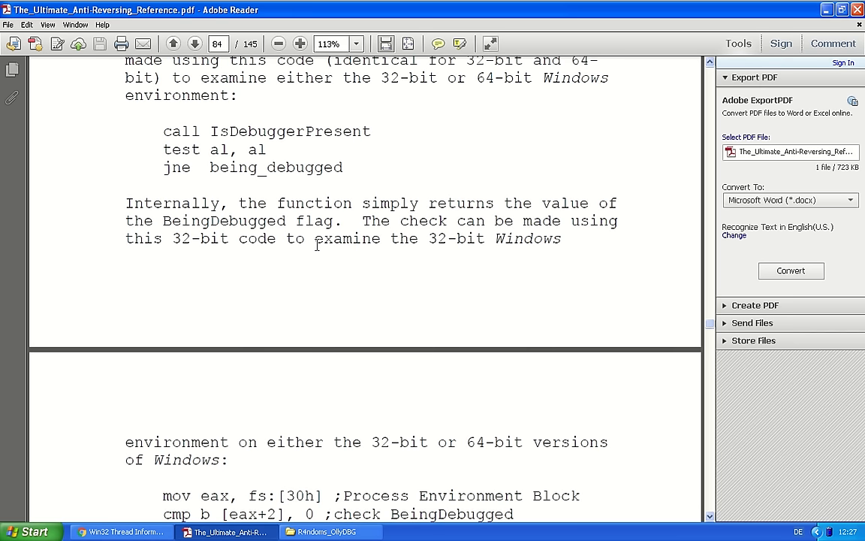
scroll("down", 3)
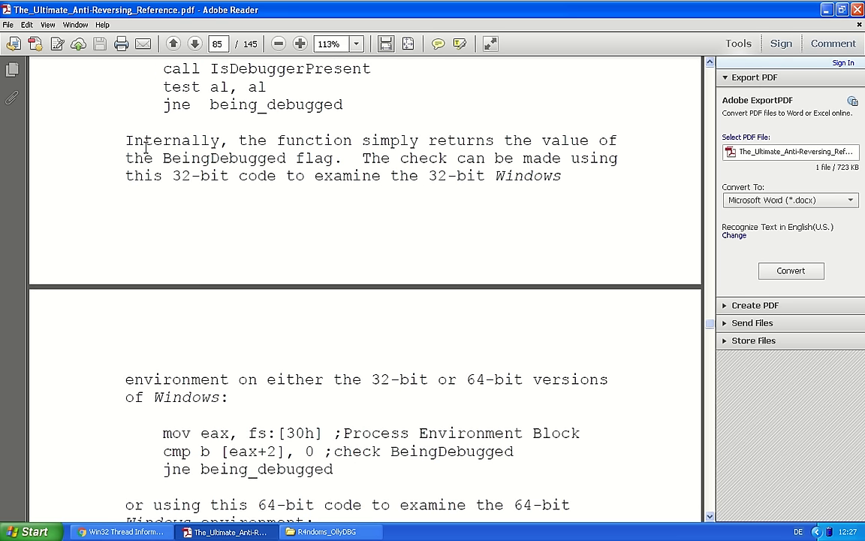
left_click_drag(163, 158, 337, 158)
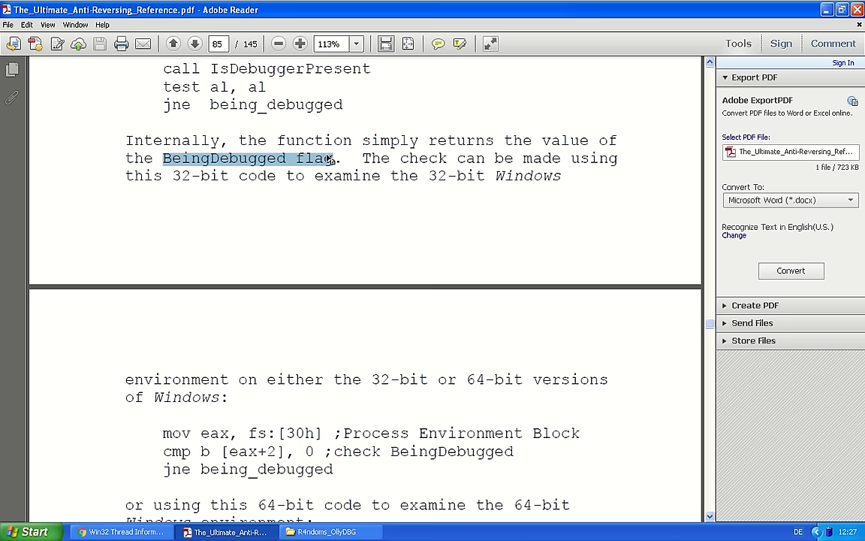
scroll("down", 3)
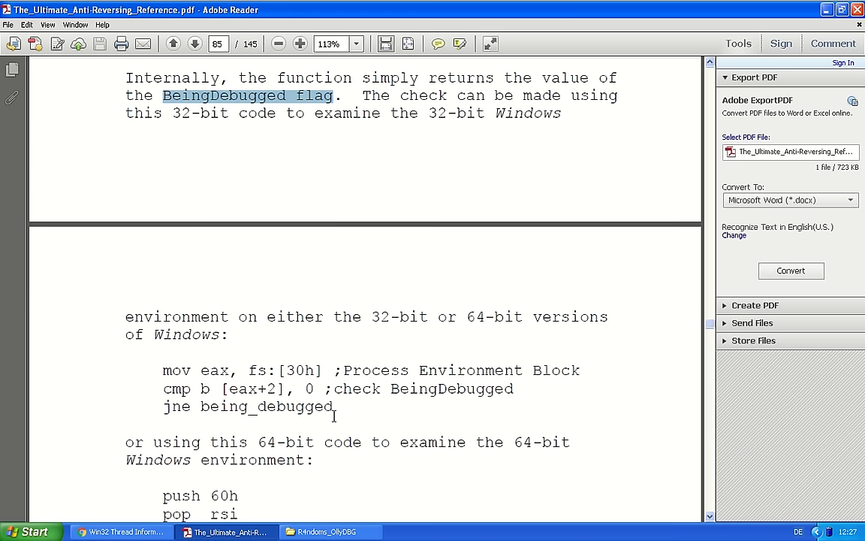
left_click(421, 381)
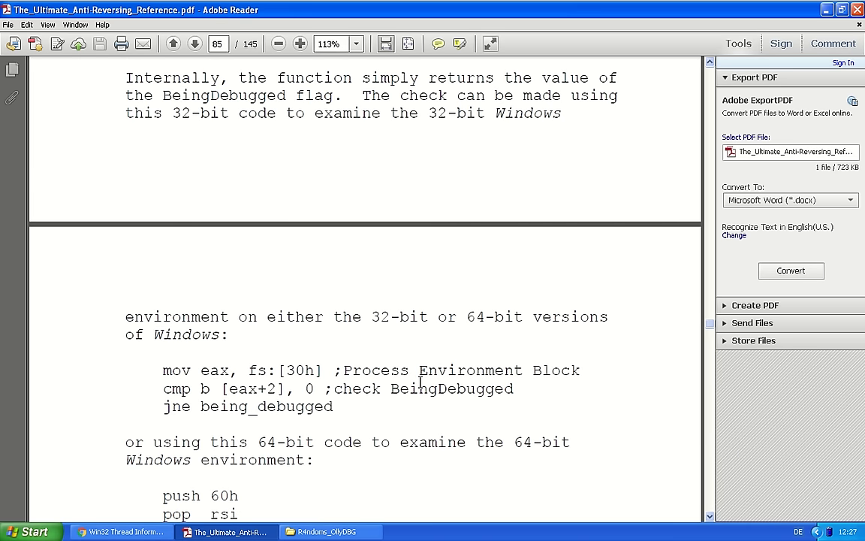
Highlight the phrase 'Process Environment Block' in the code comment
scroll("down", 3)
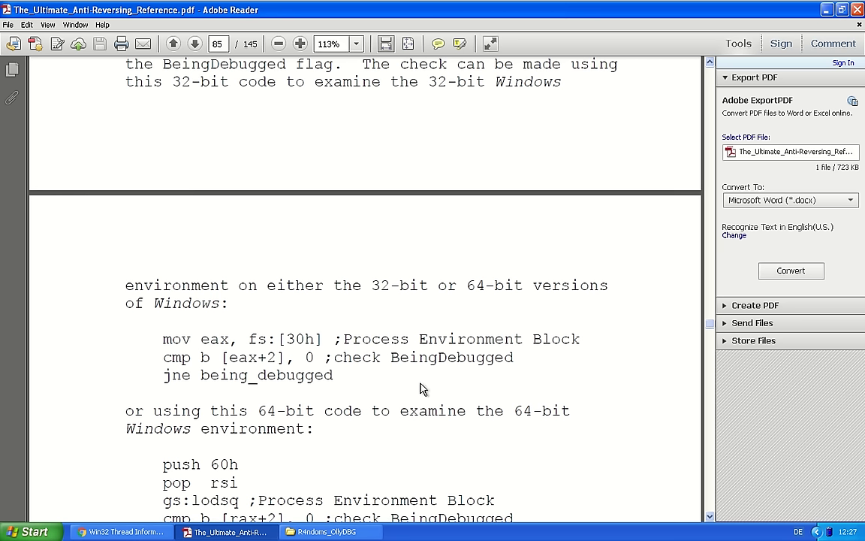
double_click(451, 357)
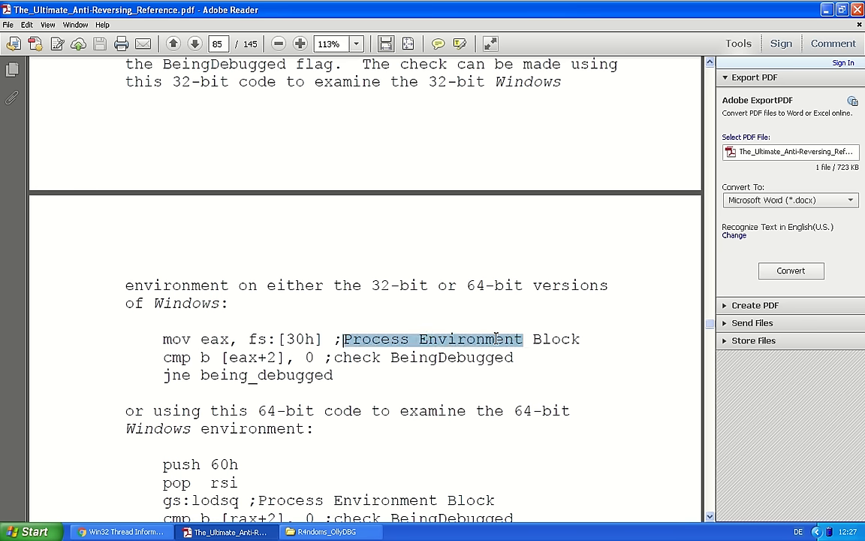
left_click_drag(496, 339, 579, 339)
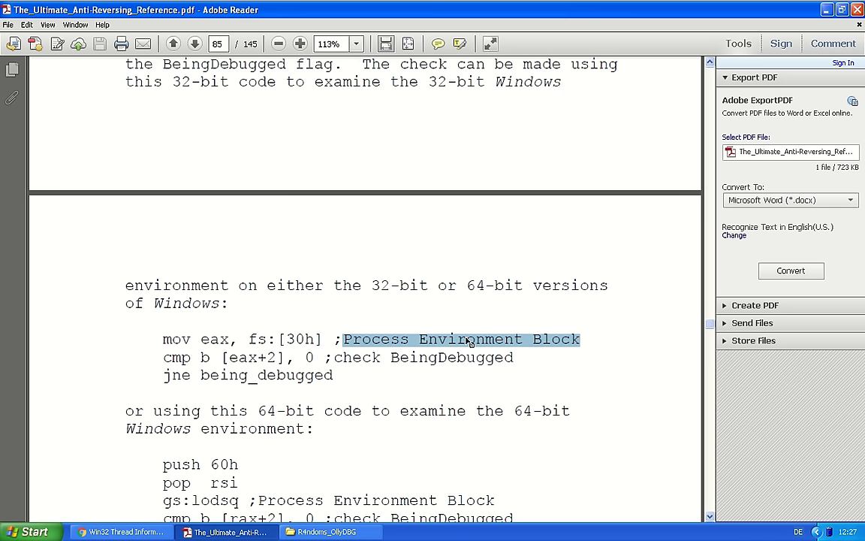
mouse_move(445, 345)
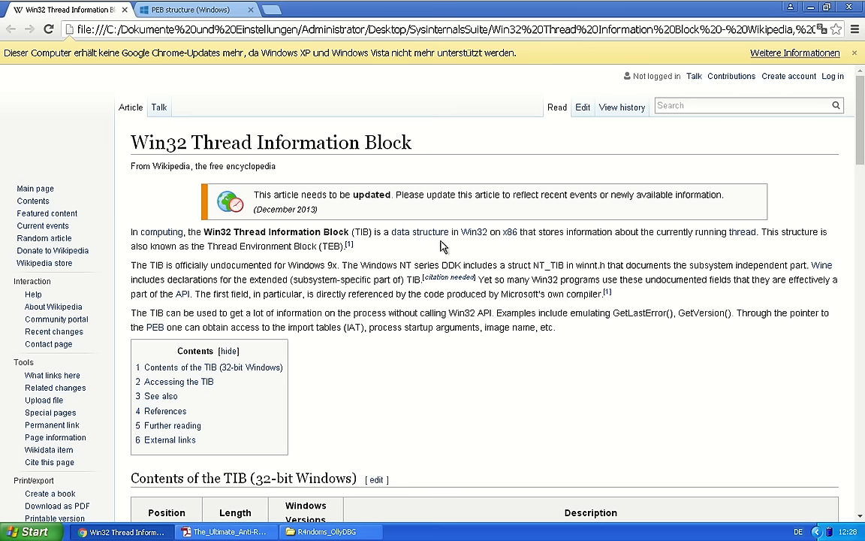
mouse_move(402, 258)
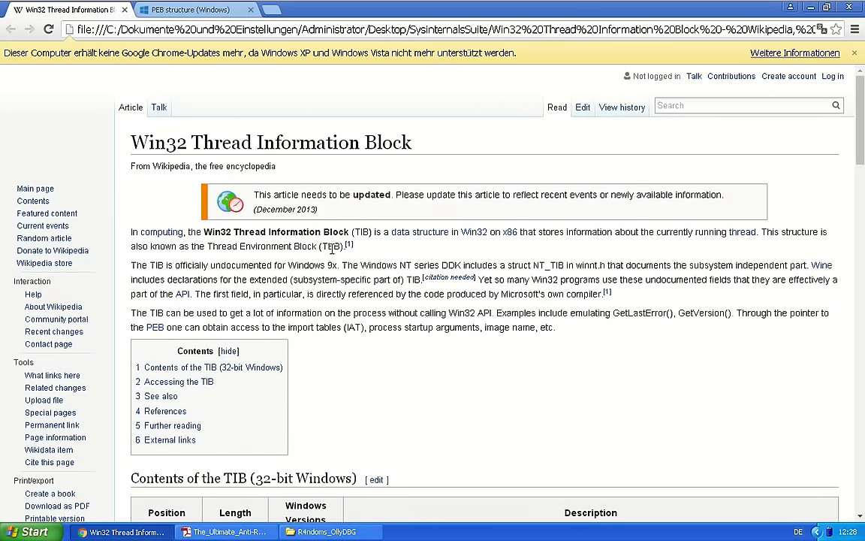
mouse_move(355, 257)
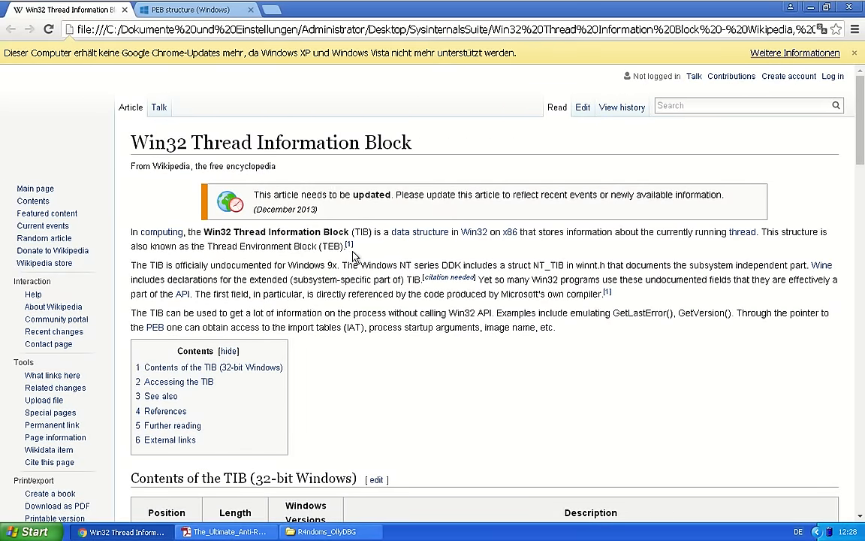
Scroll the Wikipedia TIB table and mark the FS:[0x00] and FS:[0x30] PEB offset rows
scroll("down", 3)
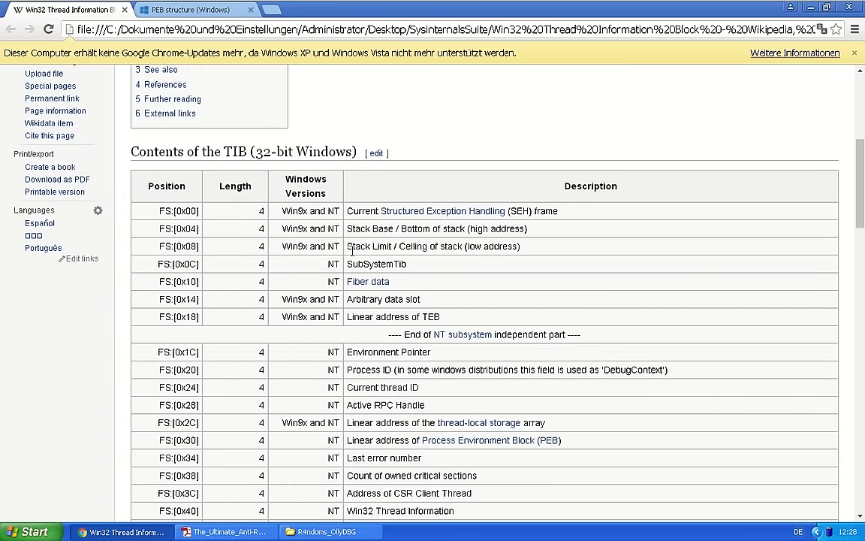
mouse_move(162, 228)
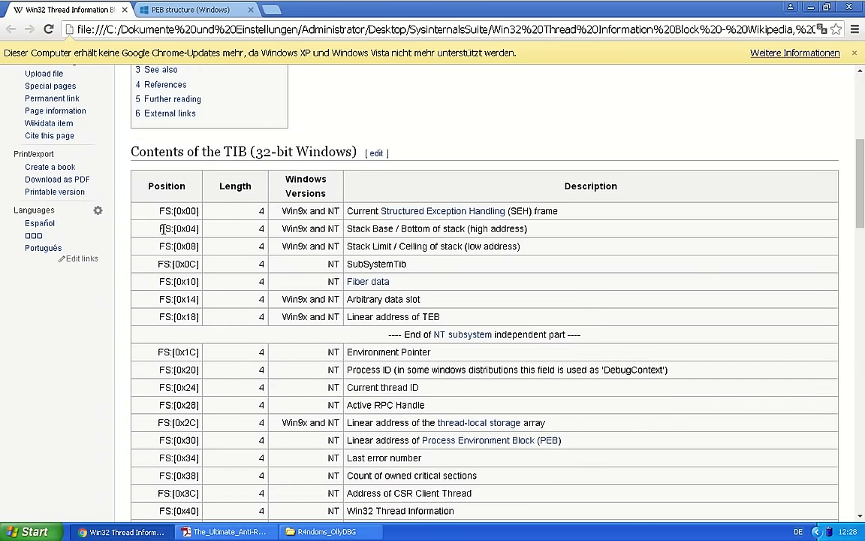
mouse_move(159, 220)
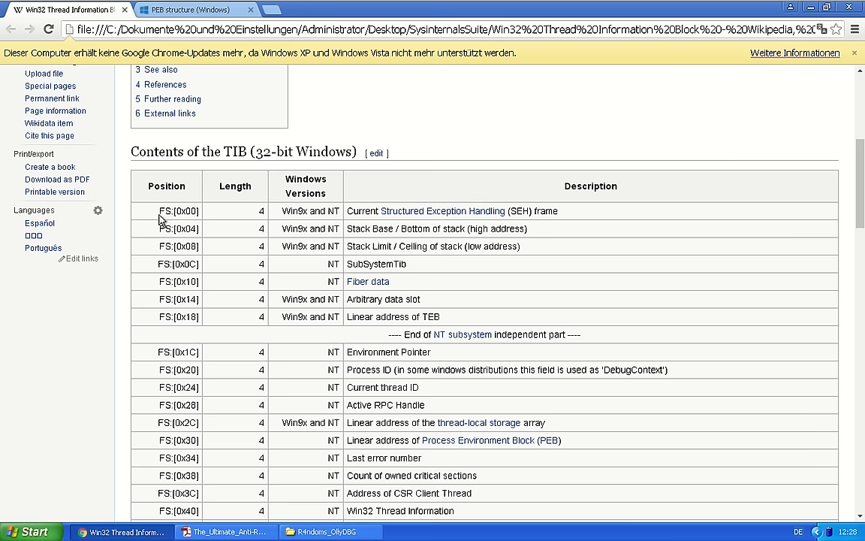
double_click(177, 210)
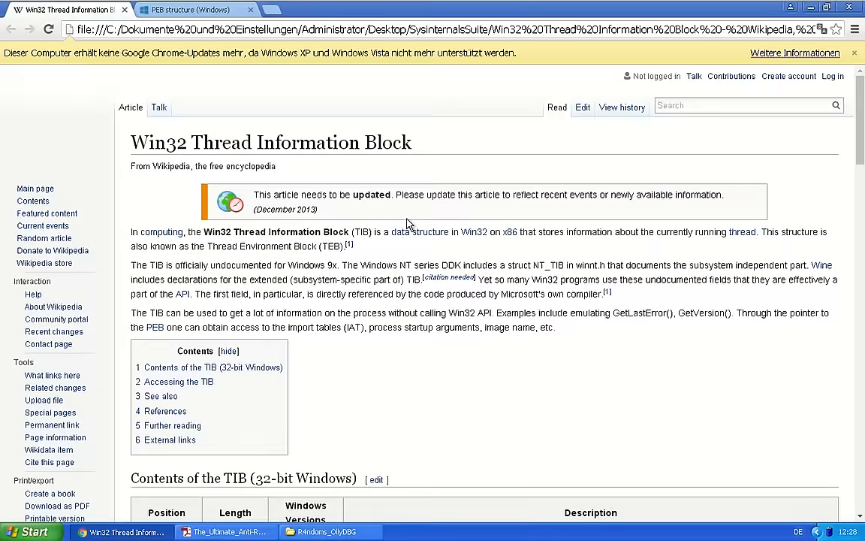
scroll("down", 3)
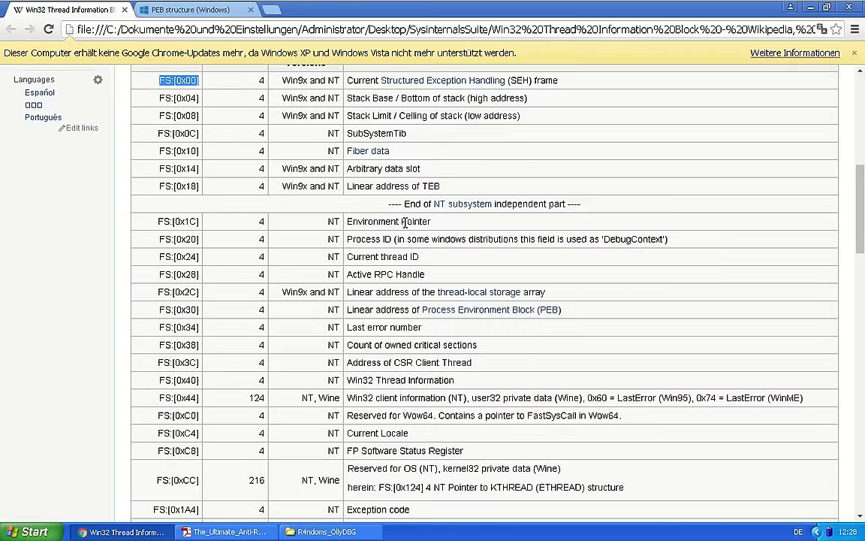
double_click(177, 310)
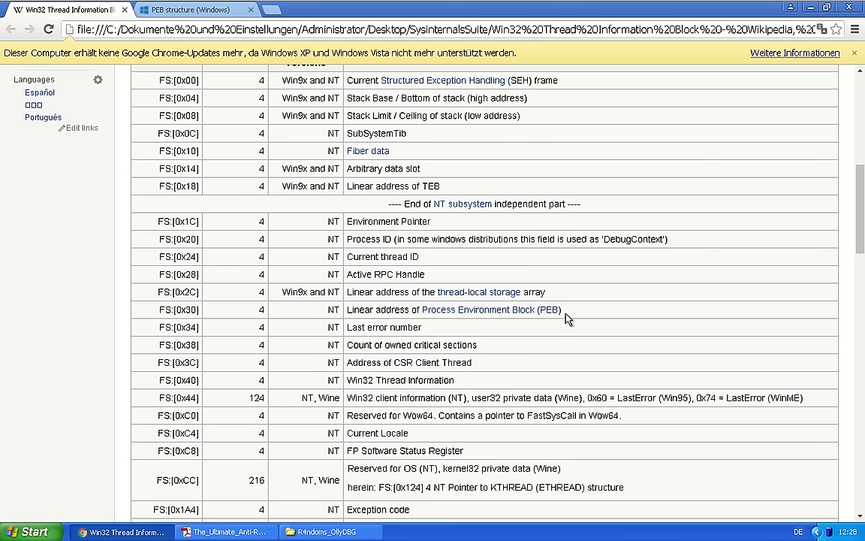
Return to the reference PDF and mark the fs:[30h] offset in the check code
left_click(226, 531)
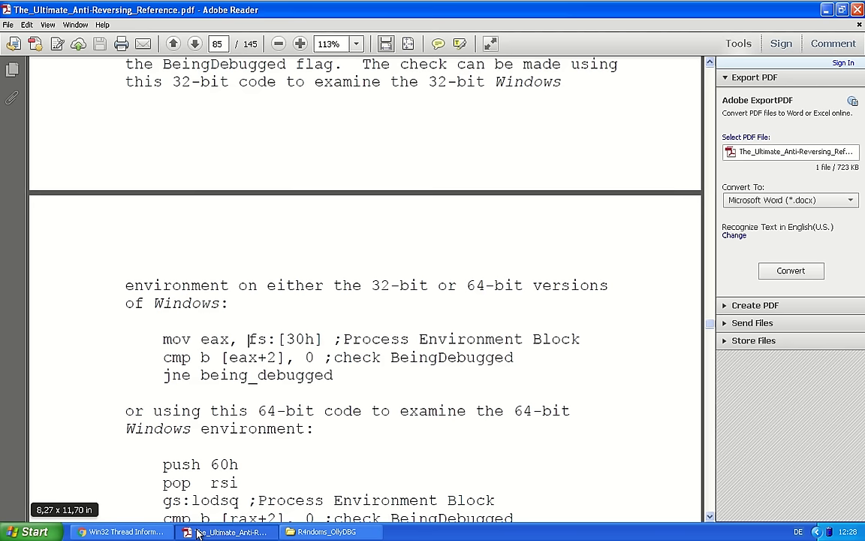
double_click(258, 339)
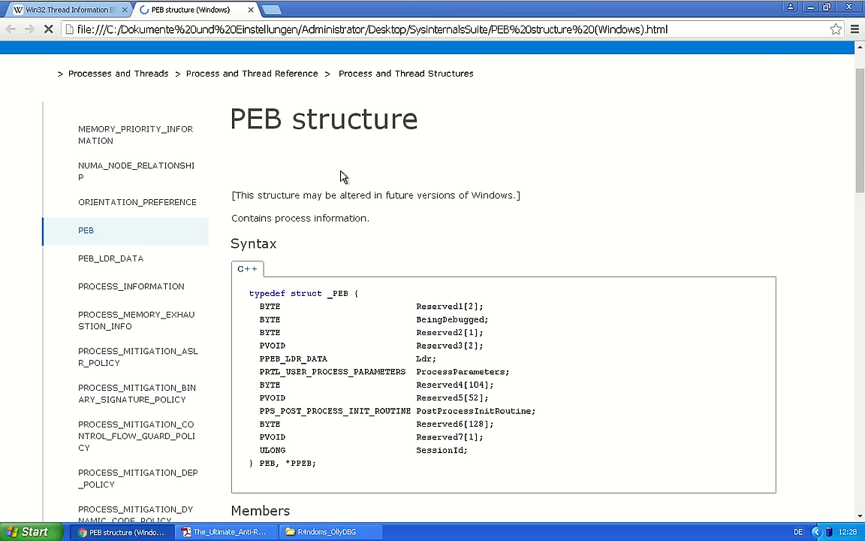
Scroll to the PEB Syntax block and mark the BeingDebugged field and its BYTE type
scroll("down", 3)
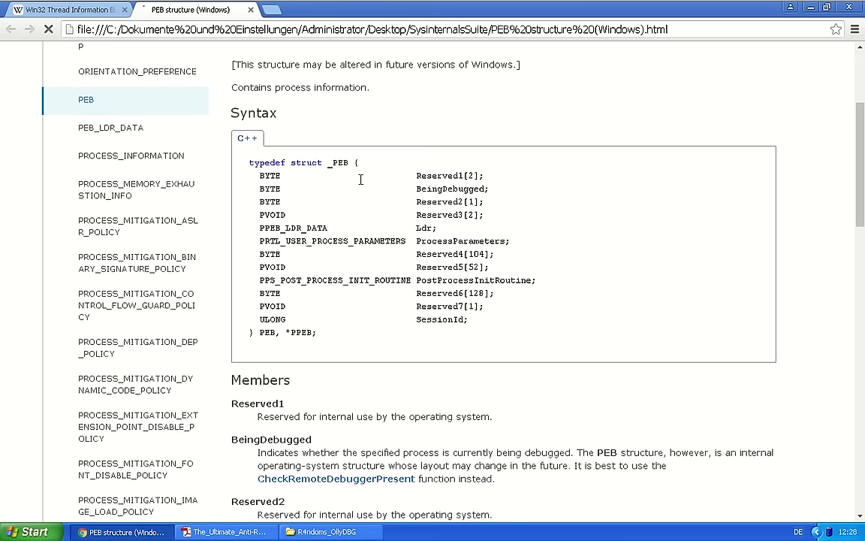
double_click(450, 190)
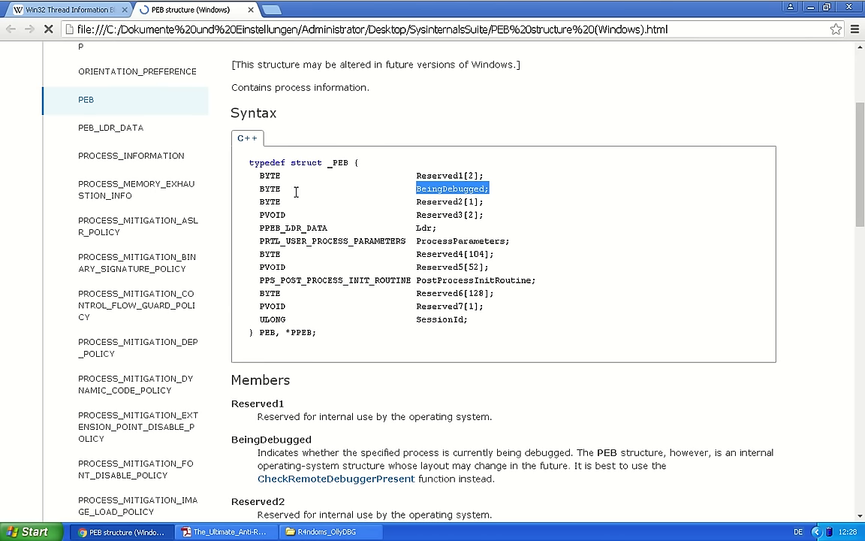
double_click(269, 188)
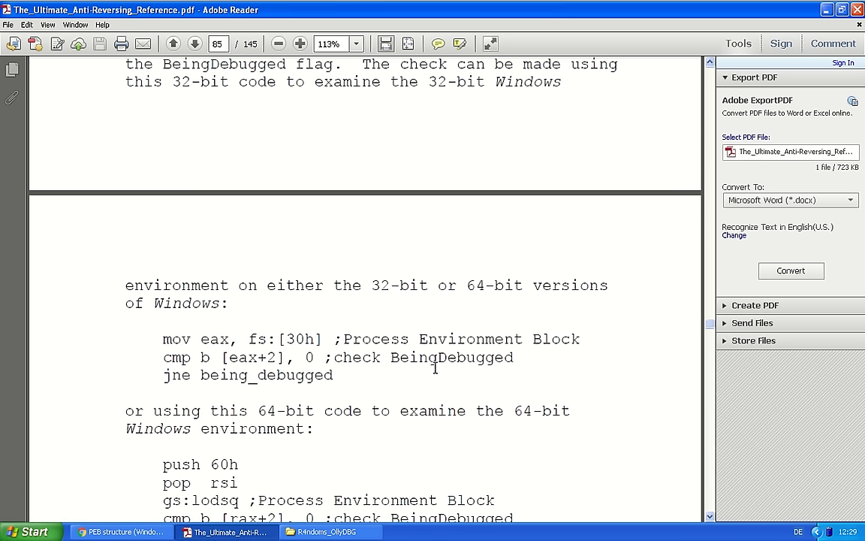
Mark BeingDebugged, the cmp with 0 and the being_debugged jump target in the check code
double_click(450, 357)
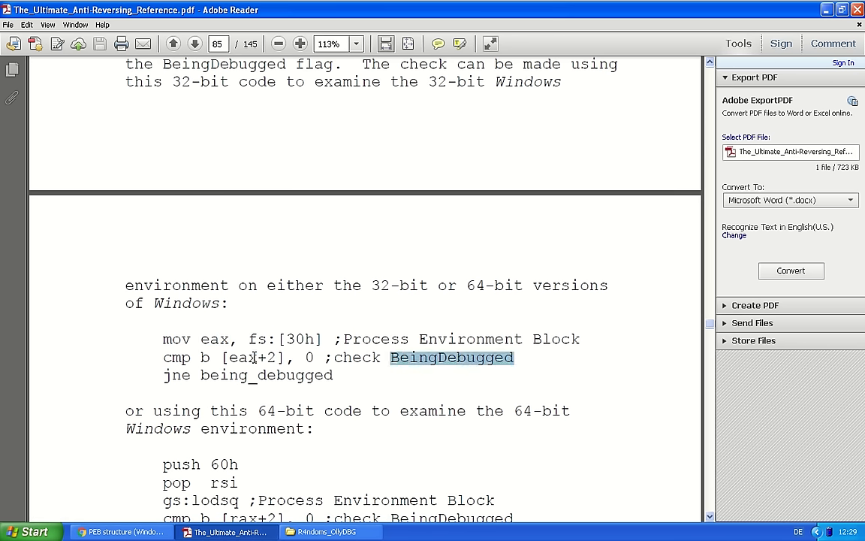
double_click(177, 358)
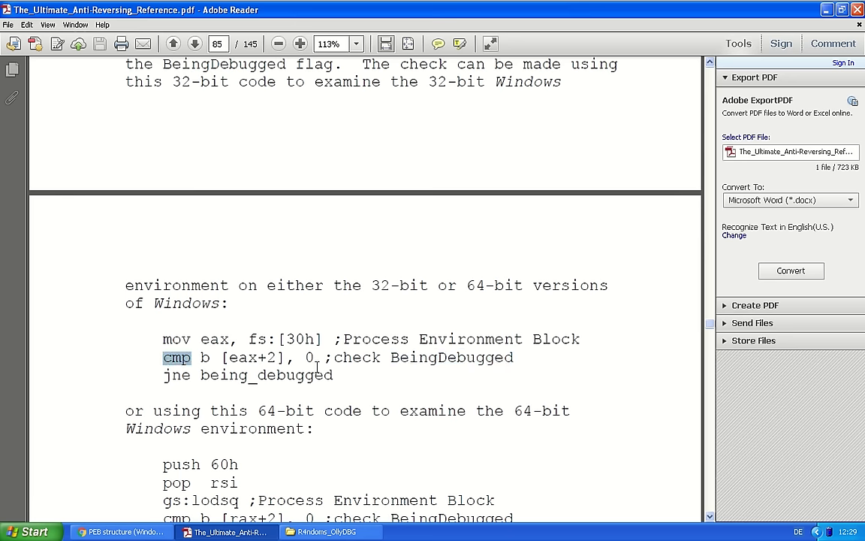
left_click(307, 357)
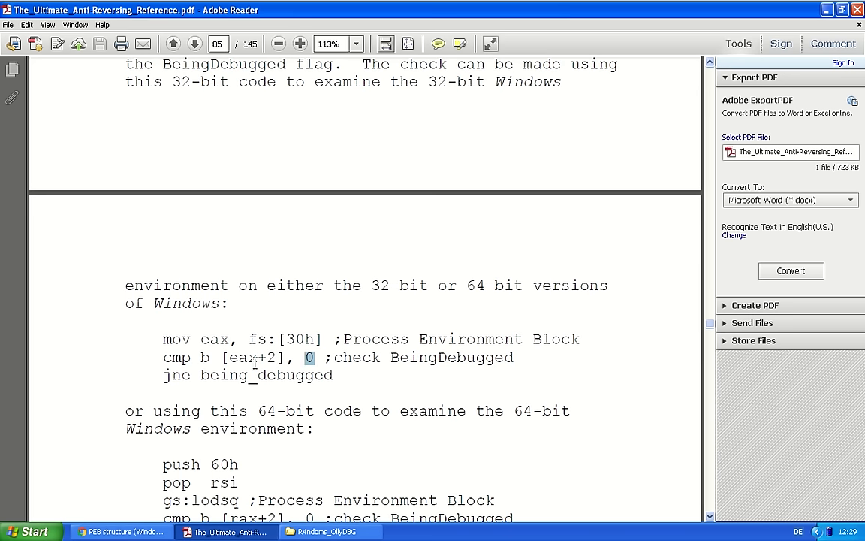
double_click(267, 376)
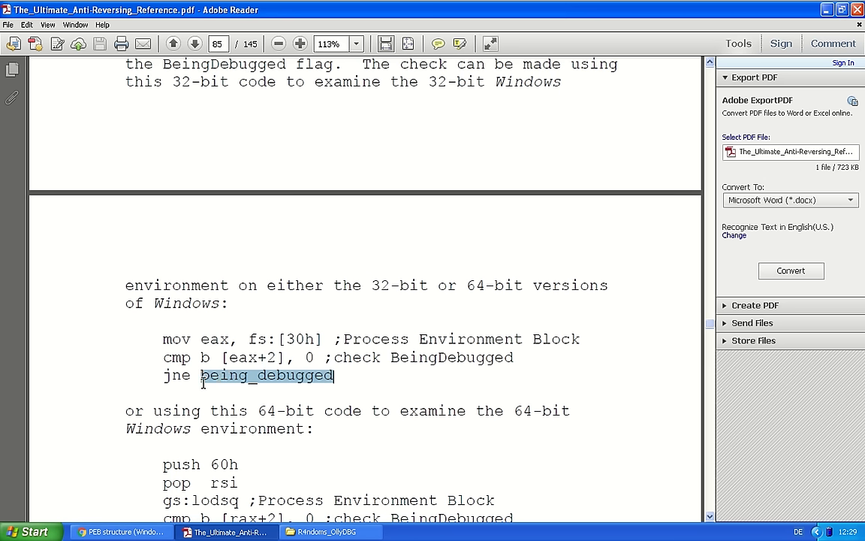
mouse_move(359, 394)
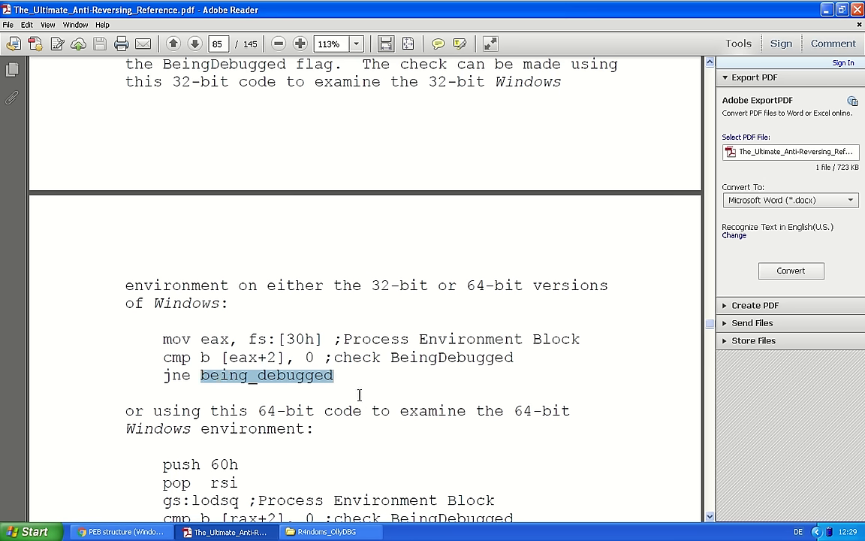
mouse_move(357, 393)
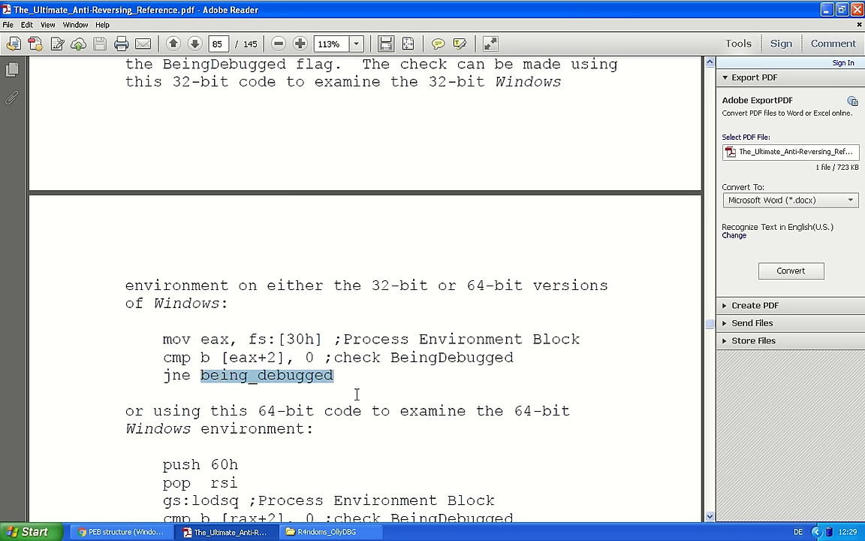
mouse_move(303, 362)
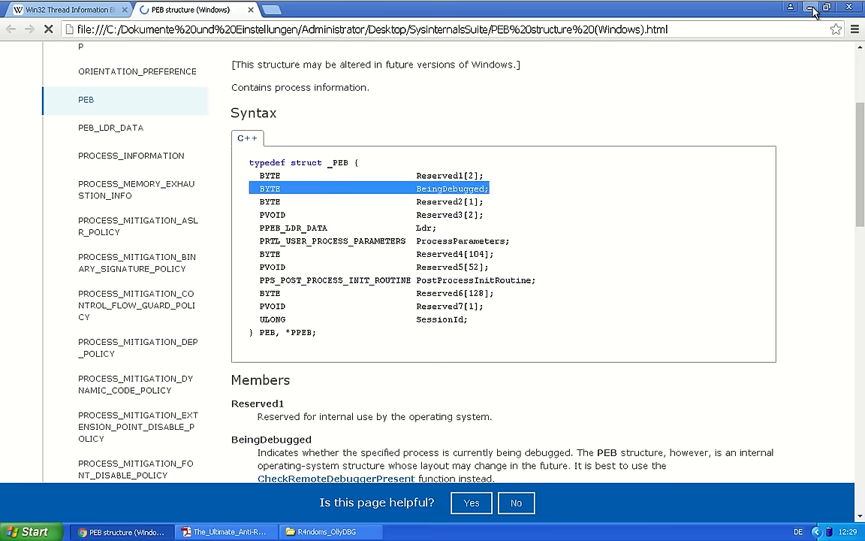
Minimize Chrome and open the fasmw17151 folder from the desktop
left_click(810, 6)
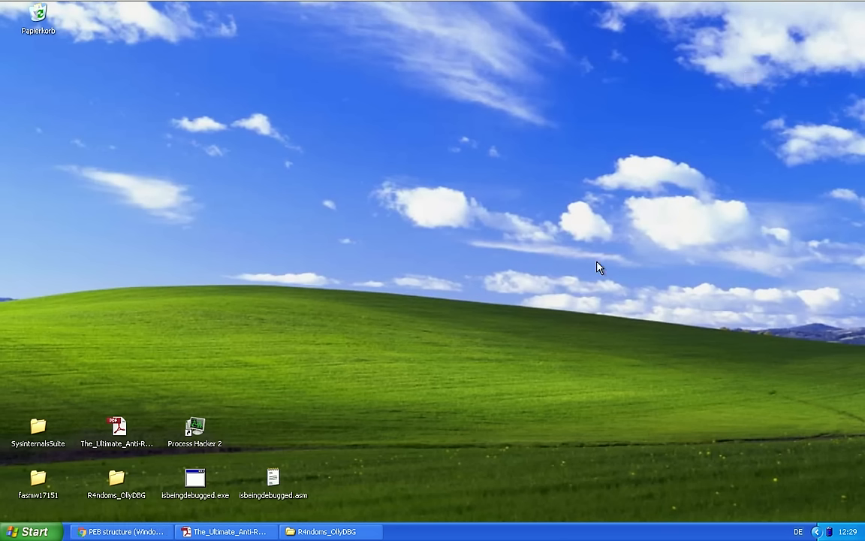
mouse_move(213, 354)
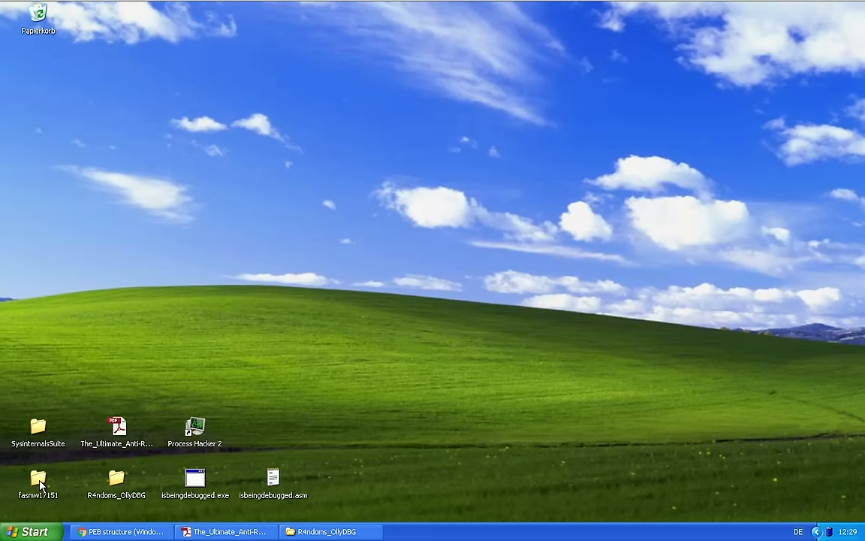
mouse_move(295, 370)
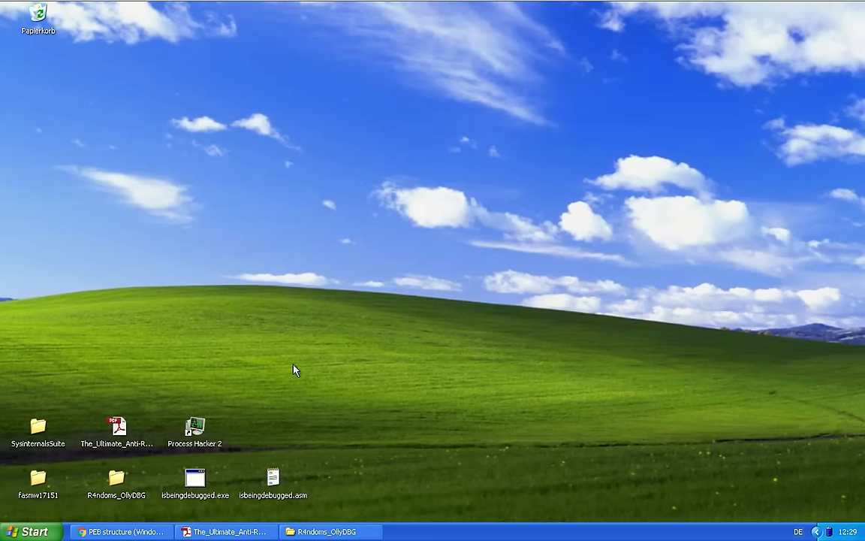
double_click(39, 477)
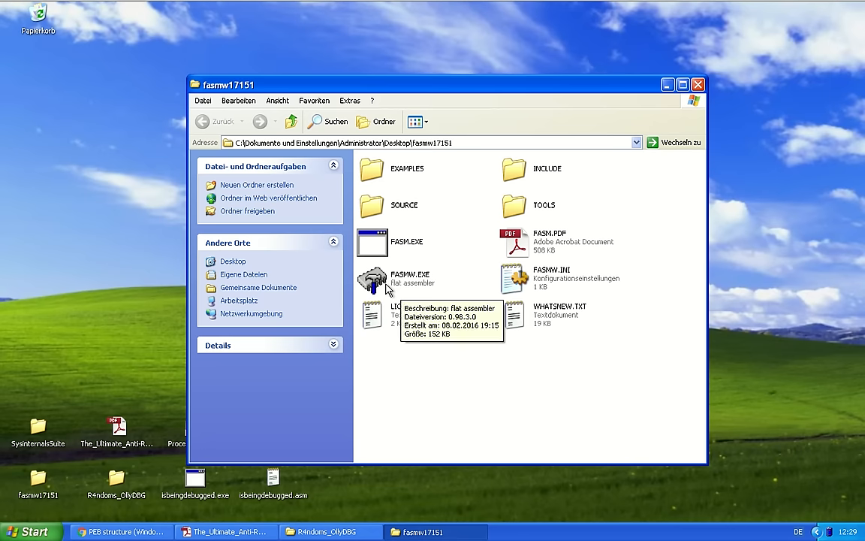
Launch FASMW.EXE and load isbeingdebugged.asm from the Desktop via File > Open
double_click(372, 278)
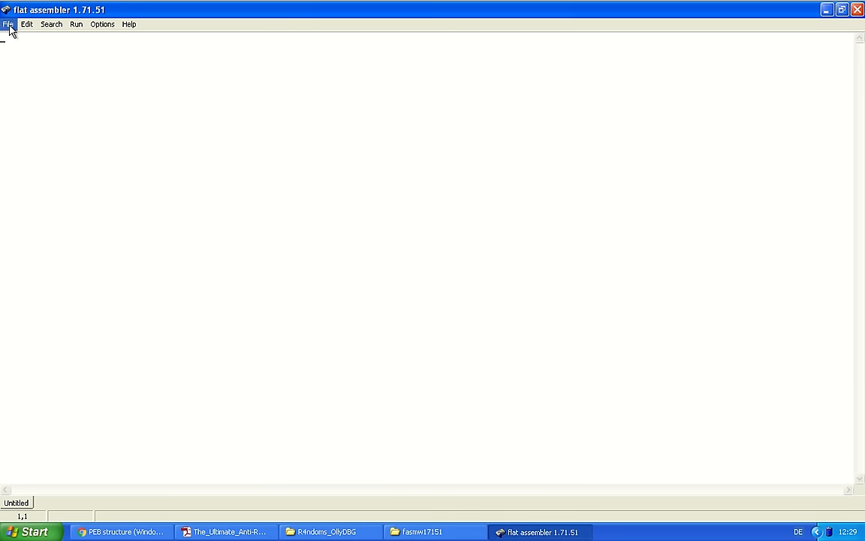
left_click(9, 24)
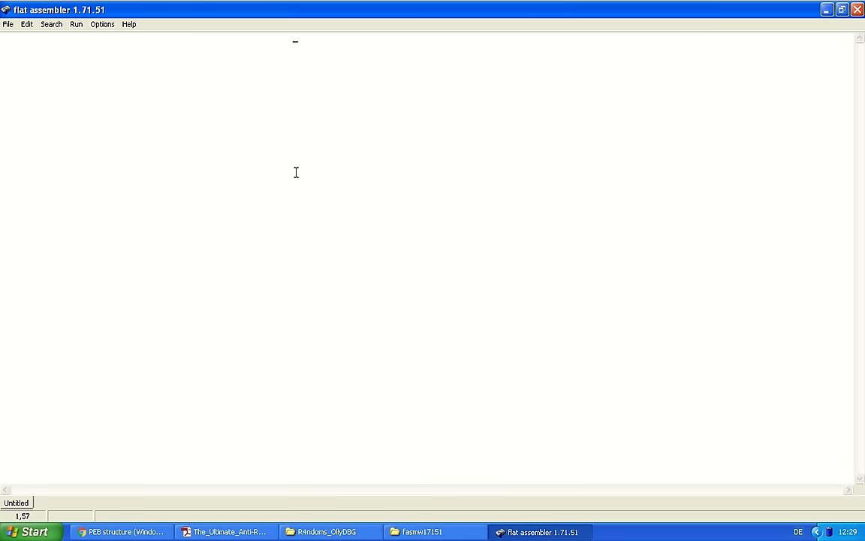
left_click(8, 24)
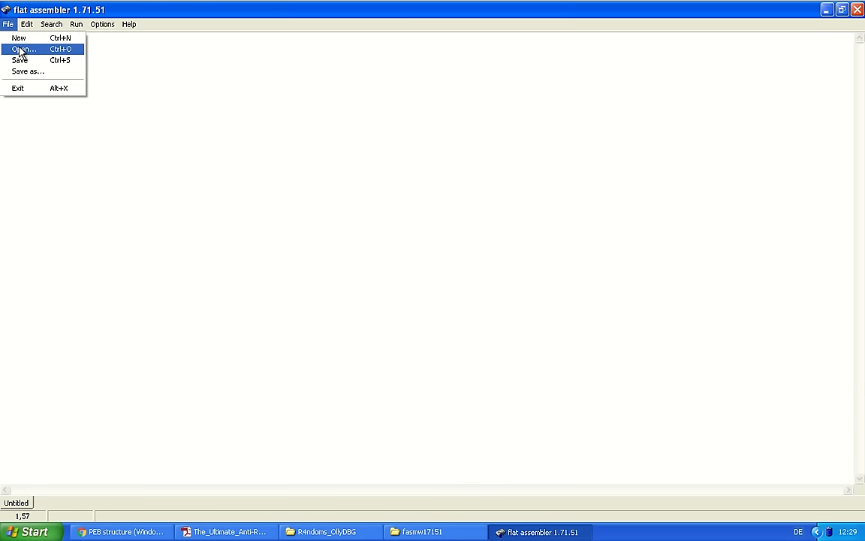
left_click(23, 48)
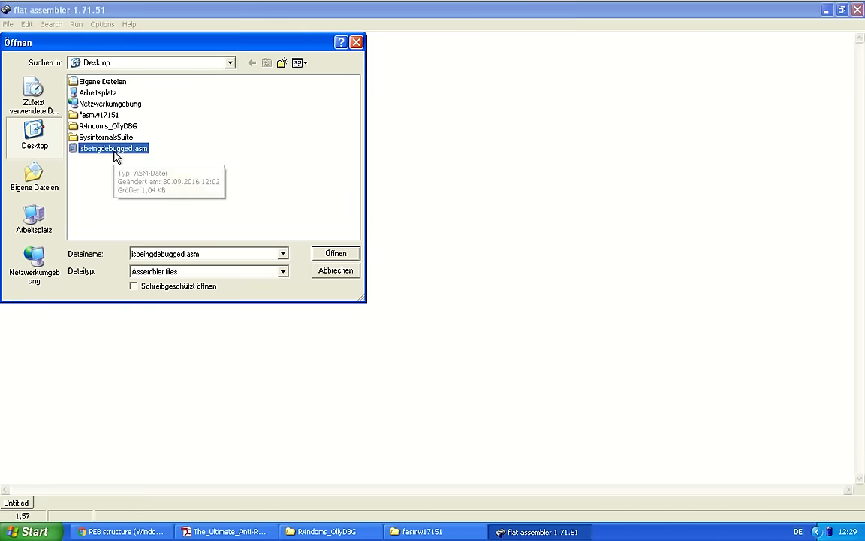
left_click(335, 253)
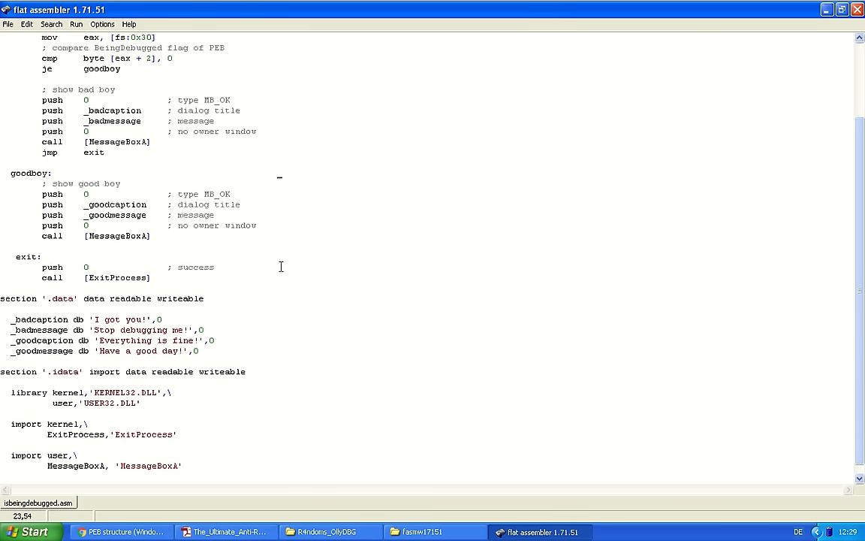
scroll("up", 3)
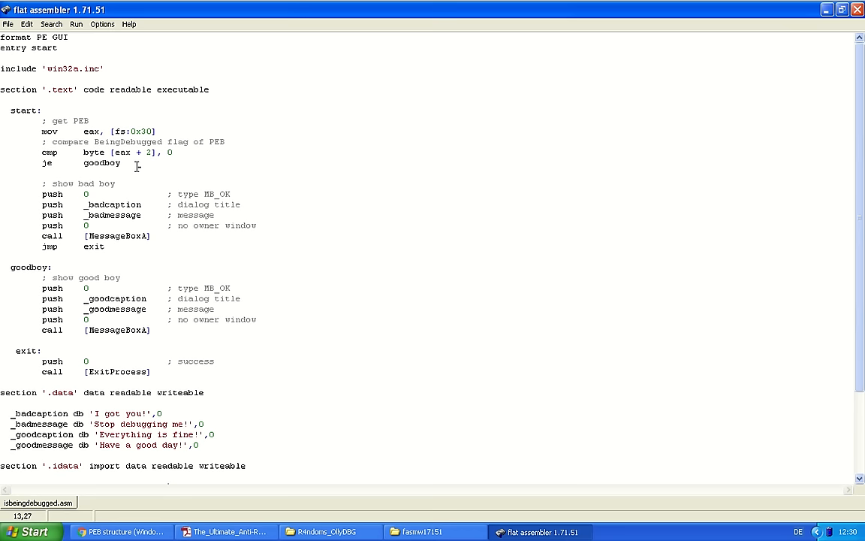
mouse_move(161, 336)
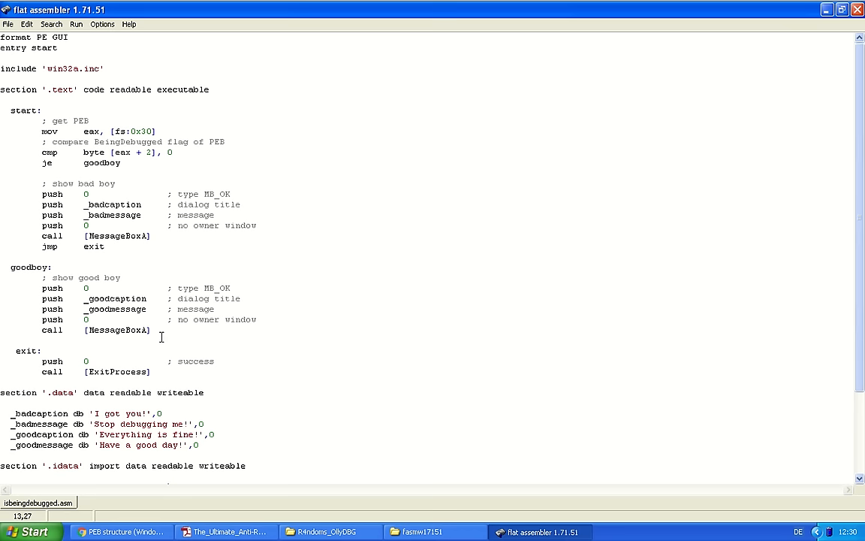
left_click(225, 531)
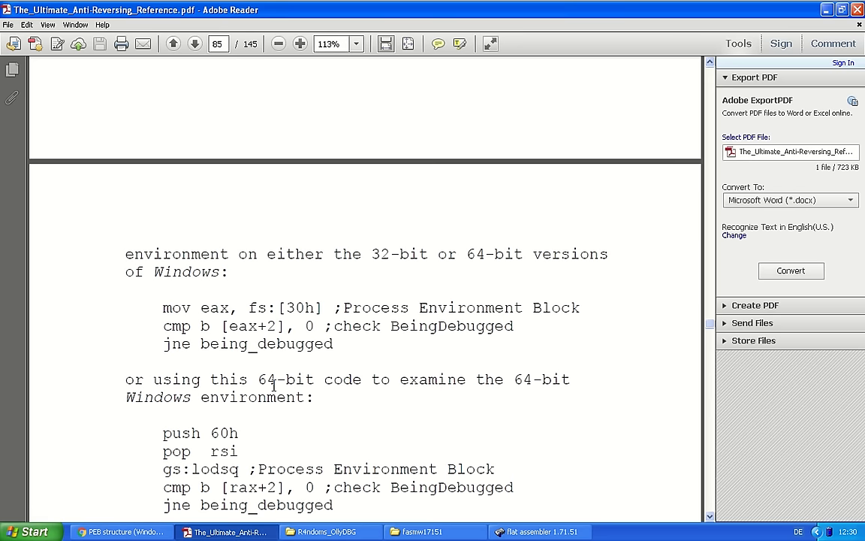
left_click(539, 532)
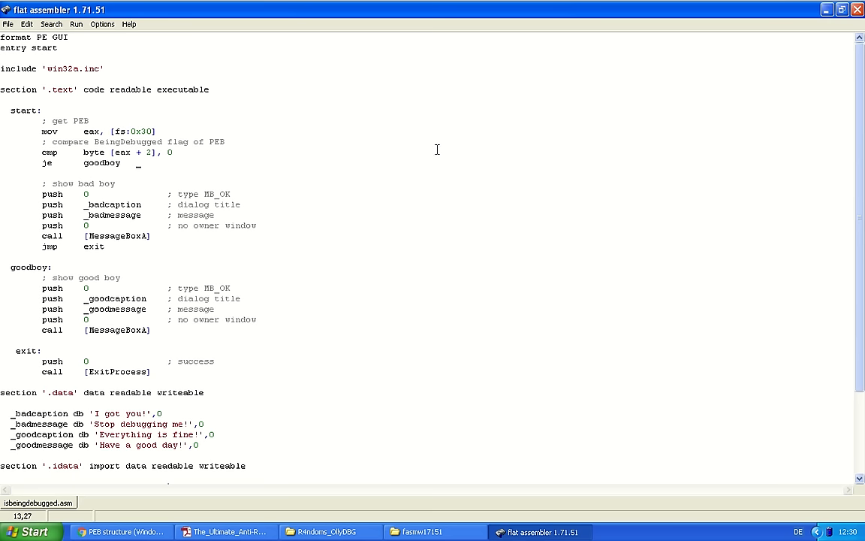
scroll("down", 3)
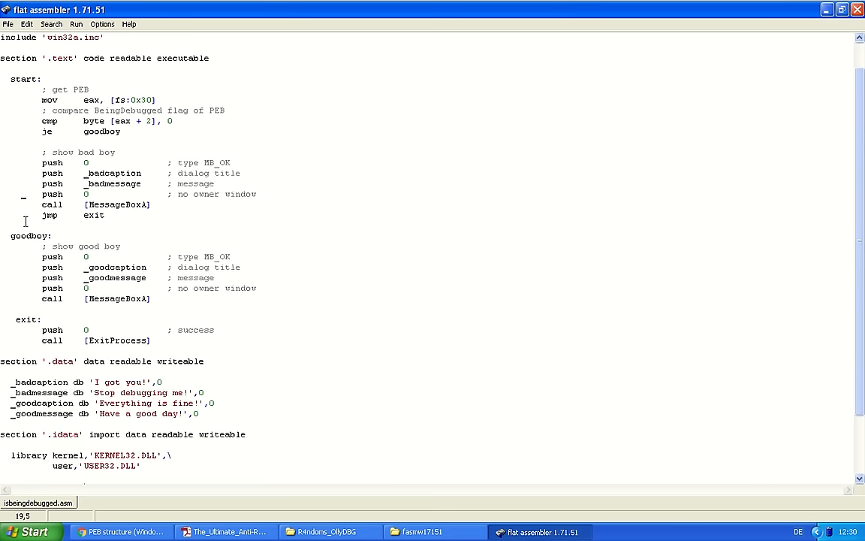
scroll("down", 3)
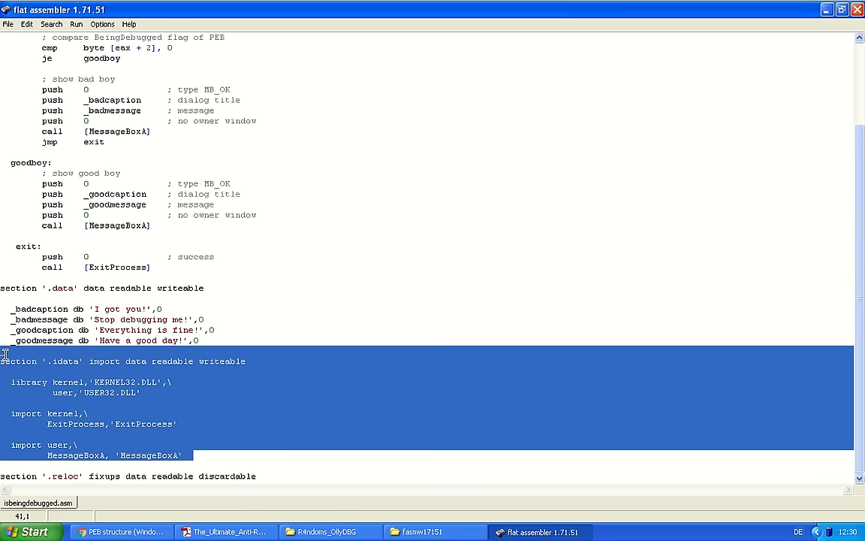
left_click(117, 424)
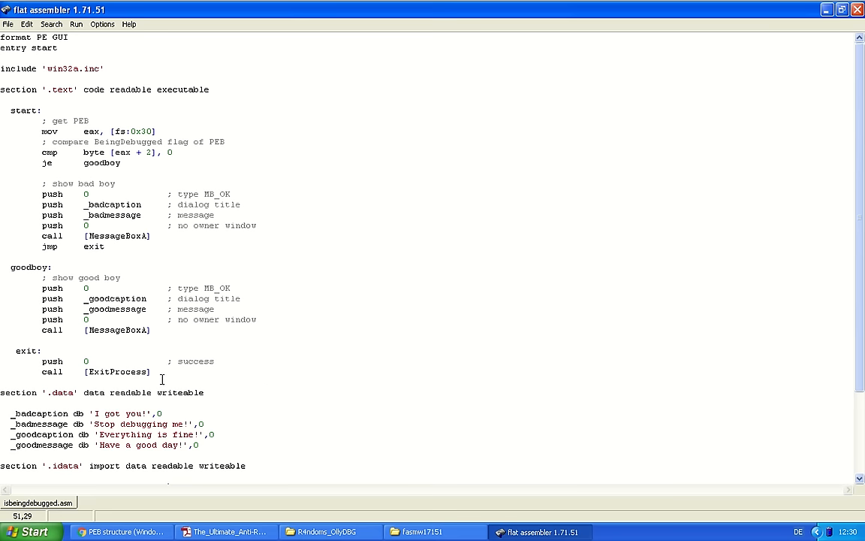
mouse_move(4, 264)
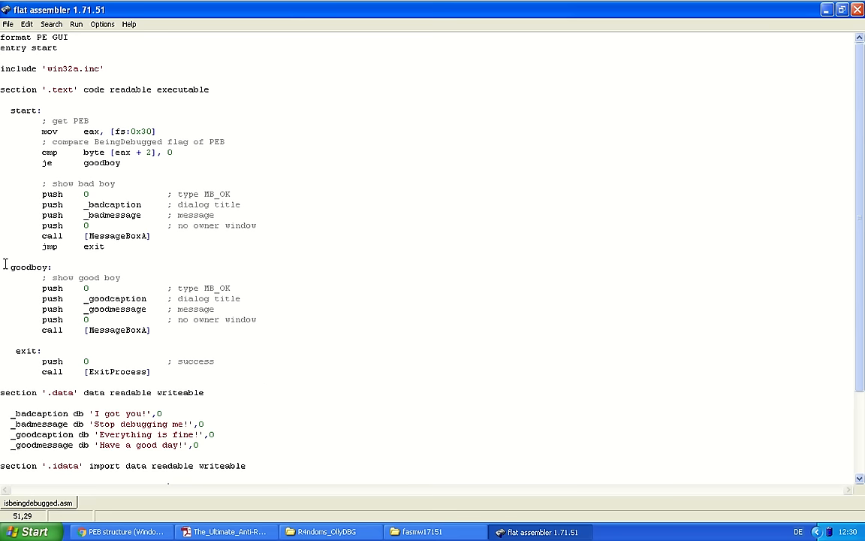
left_click_drag(7, 267, 292, 336)
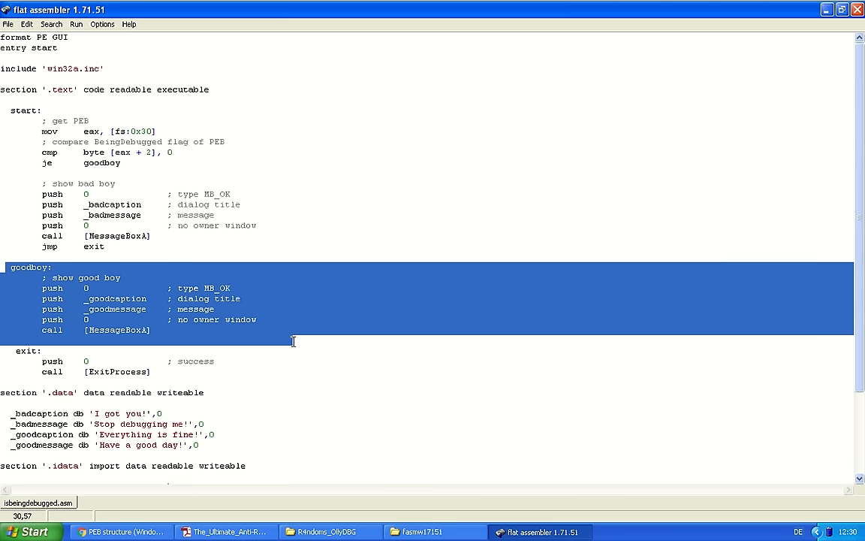
left_click(140, 316)
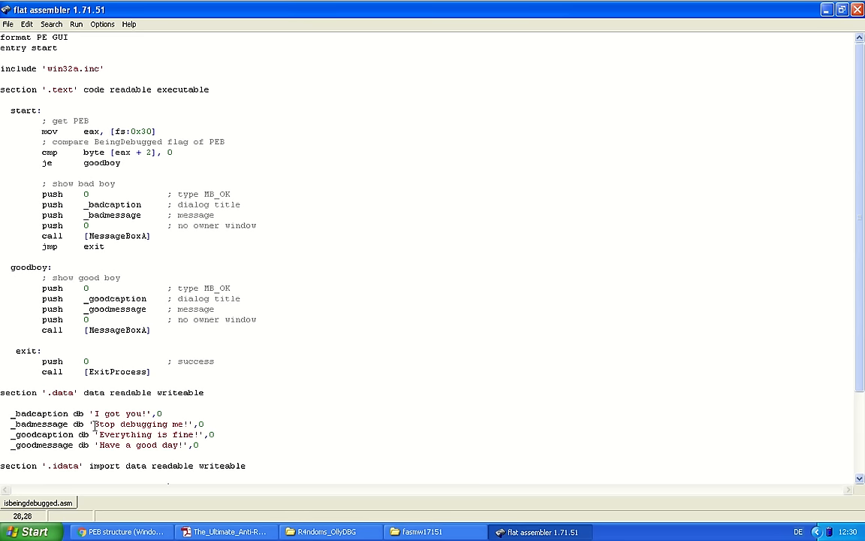
left_click_drag(99, 424, 218, 444)
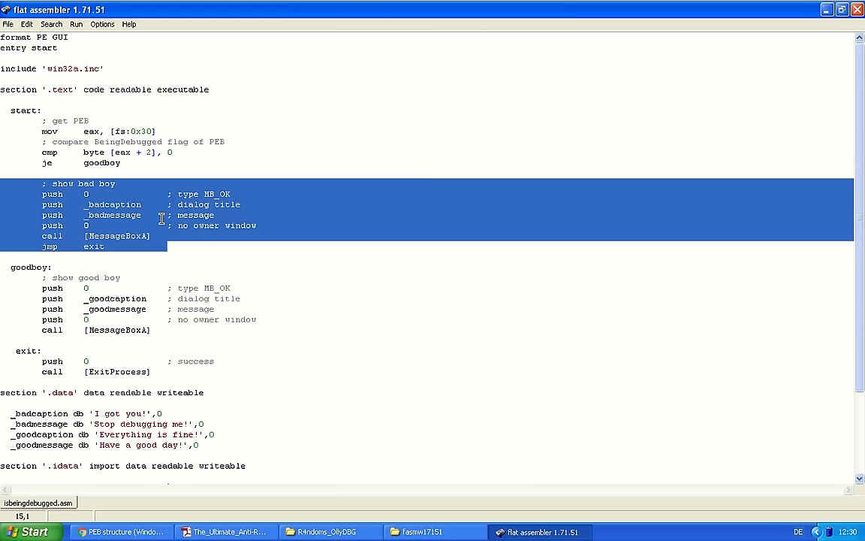
left_click(123, 415)
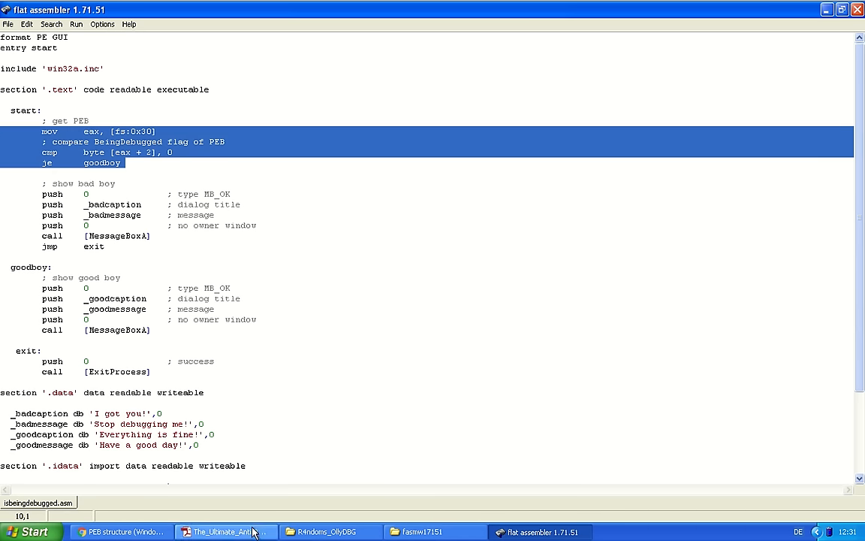
left_click(225, 532)
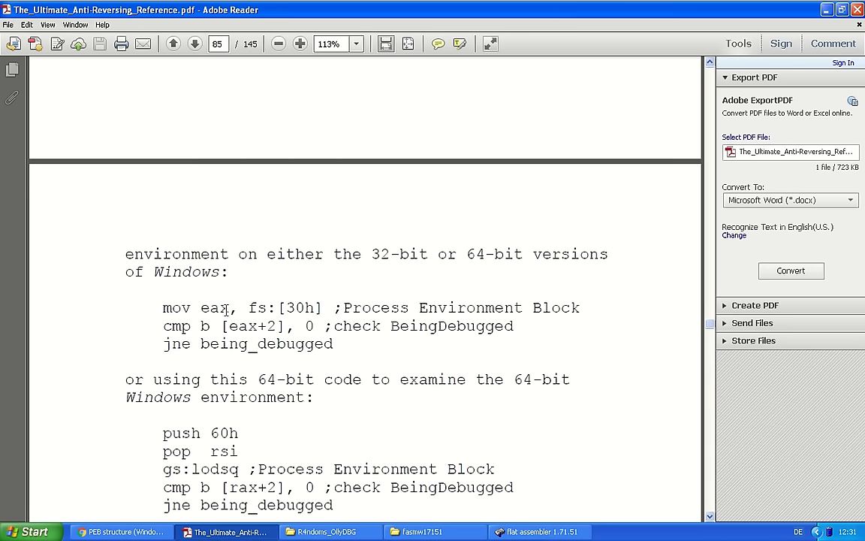
left_click_drag(162, 306, 333, 344)
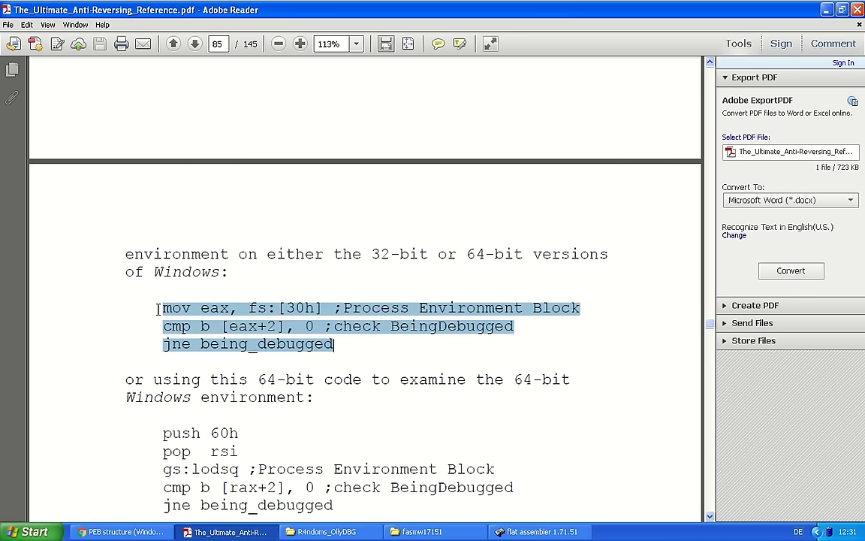
left_click(538, 532)
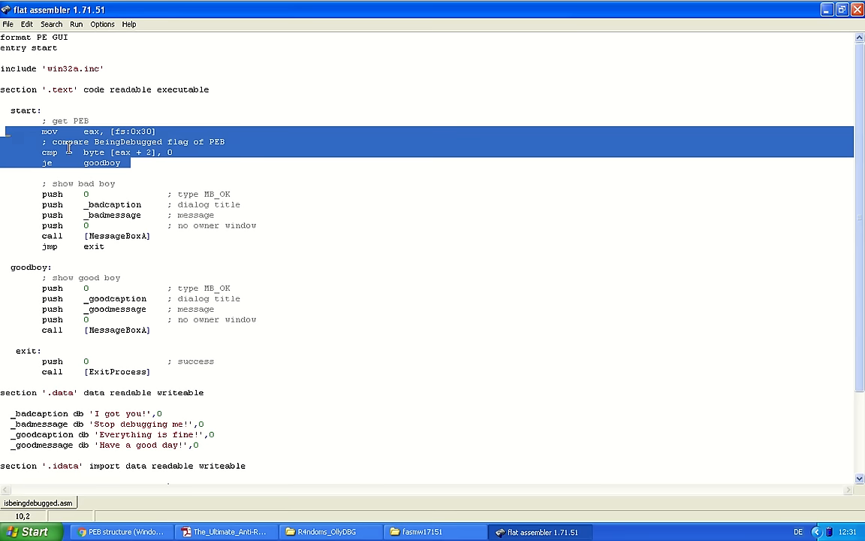
left_click(138, 153)
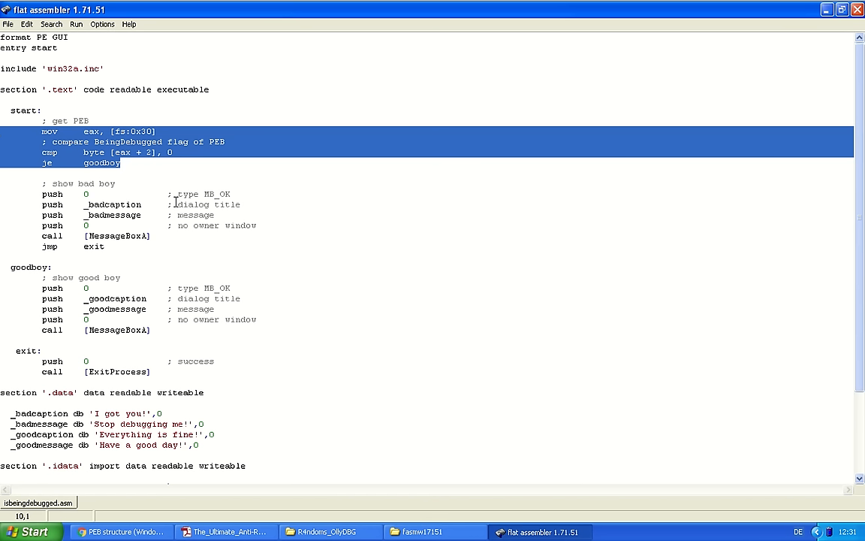
left_click(129, 163)
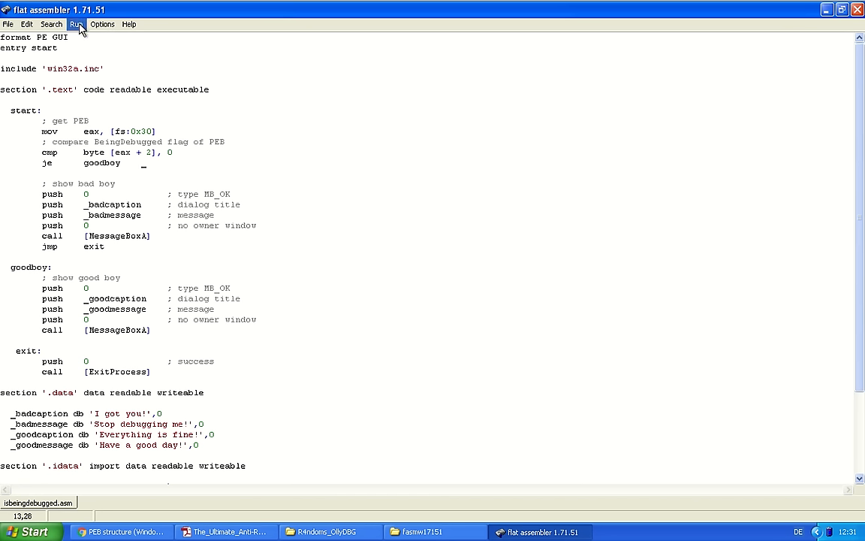
Run the check program from FASM and dismiss its 'Everything is fine!' message
left_click(75, 24)
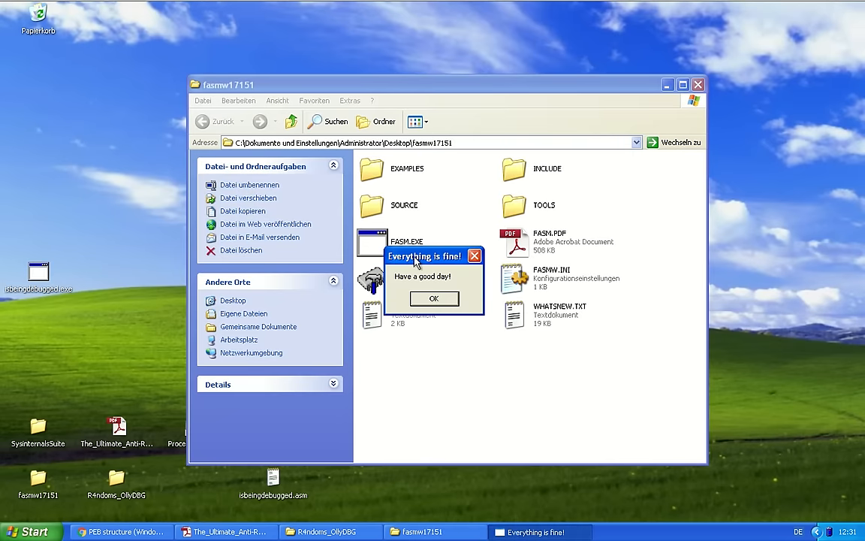
left_click_drag(423, 255, 120, 168)
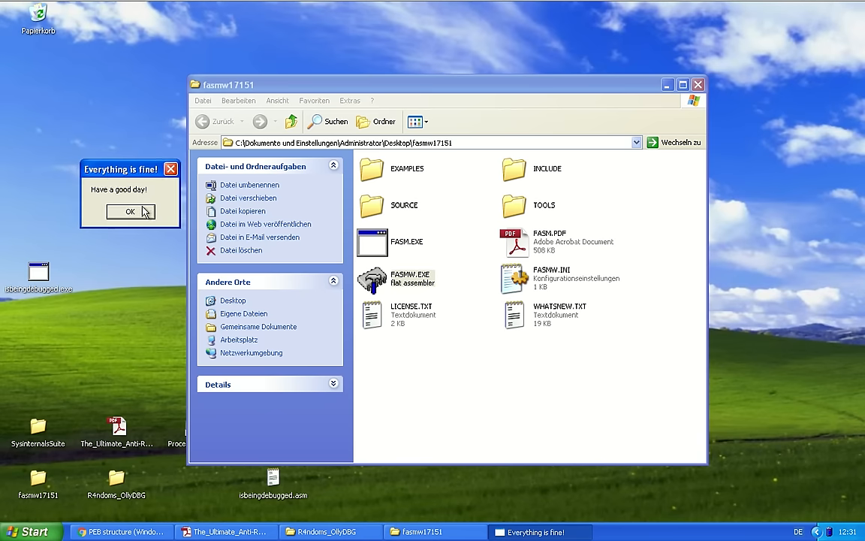
left_click(130, 210)
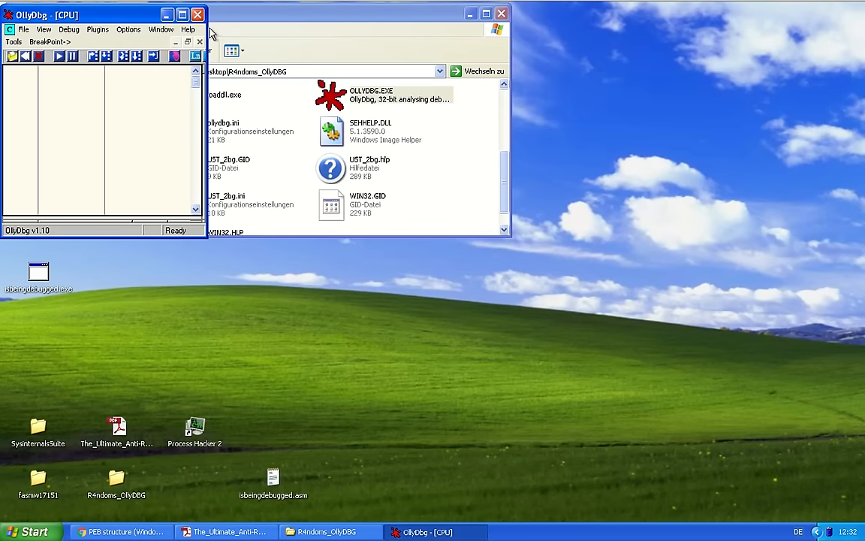
Maximize OllyDbg and browse its Plugins, Debug and View menus
left_click(181, 15)
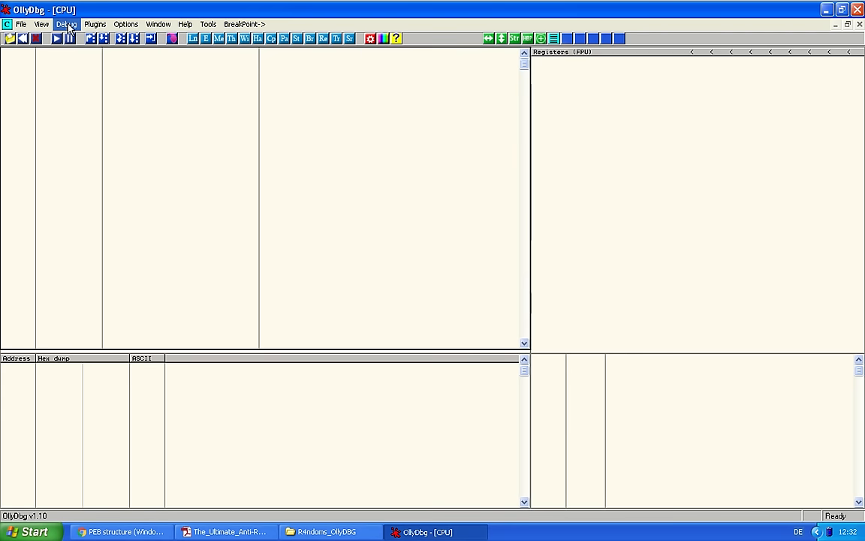
left_click(95, 24)
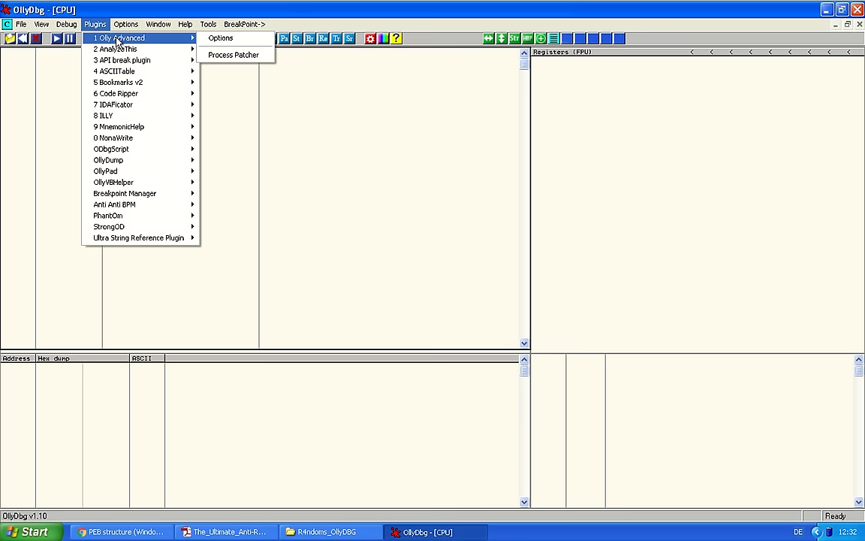
mouse_move(118, 42)
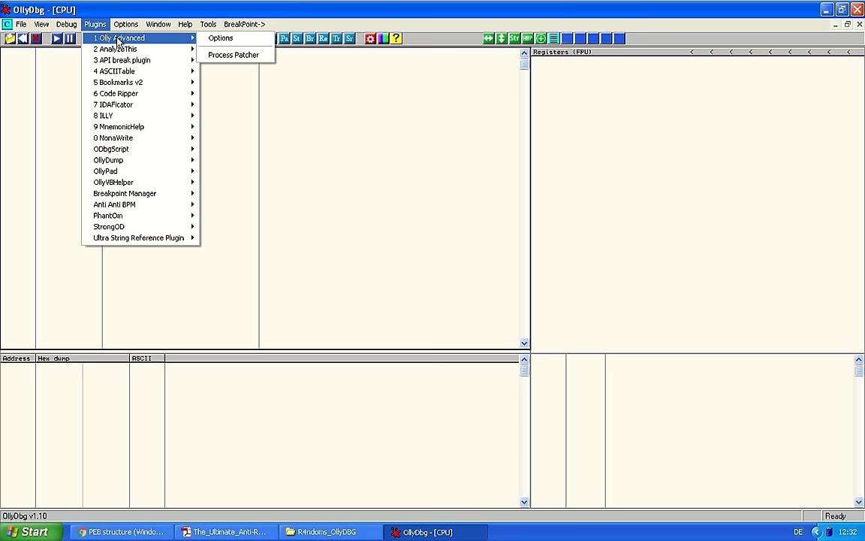
left_click(66, 24)
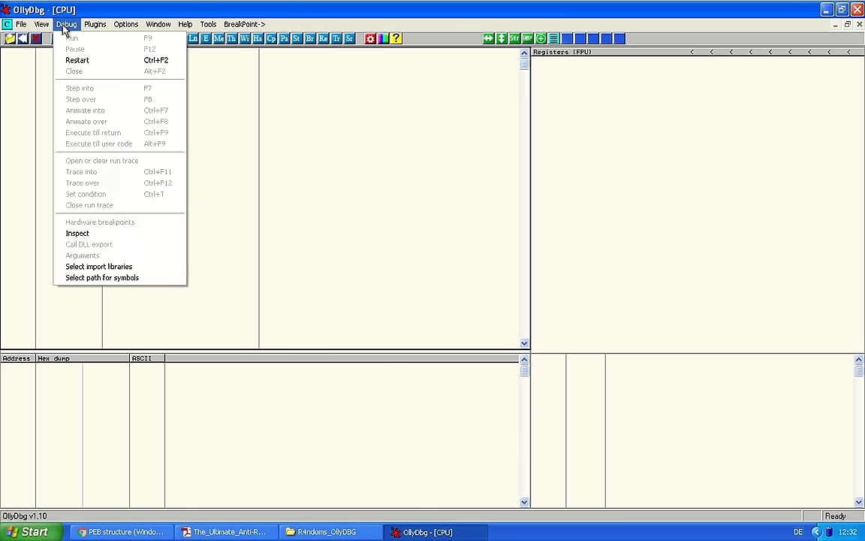
left_click(43, 24)
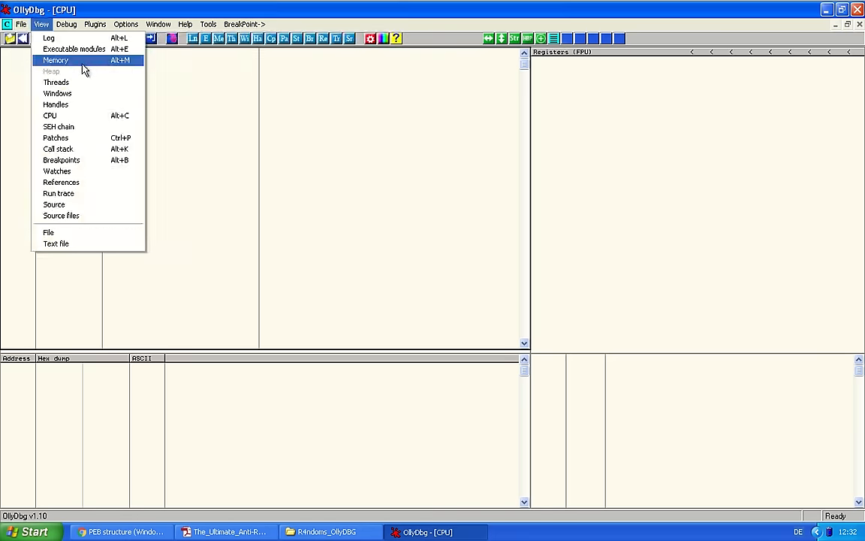
Load isbeingdebugged.exe from the File menu's recent programs list
left_click(21, 24)
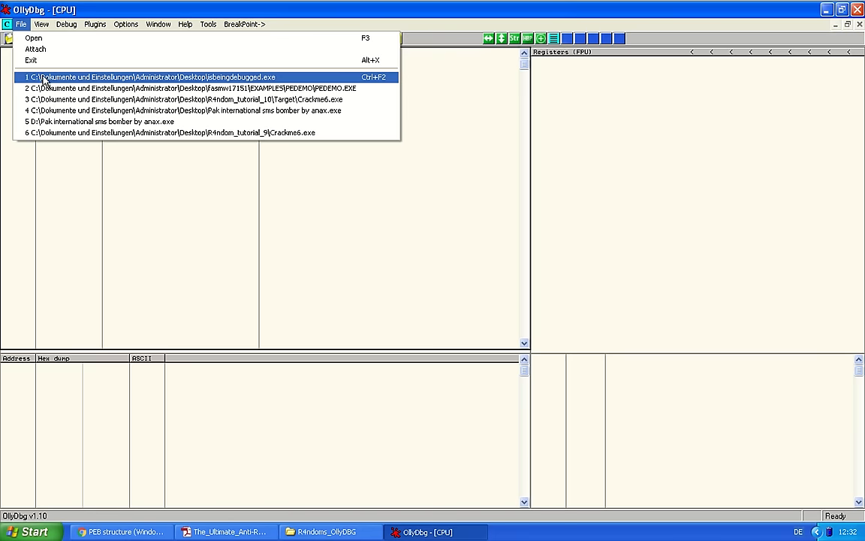
left_click(150, 77)
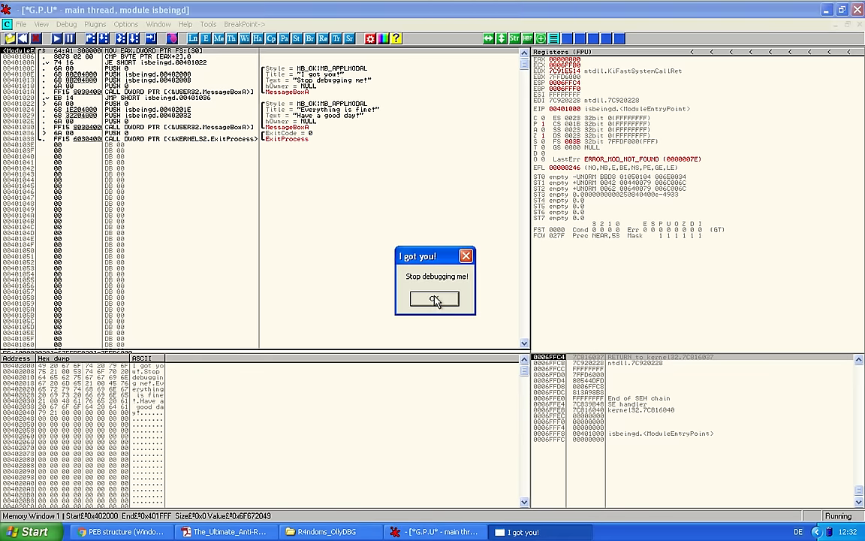
Dismiss the 'I got you!' box and step over MOV EAX, FS:[30] to load the PEB address
left_click(434, 298)
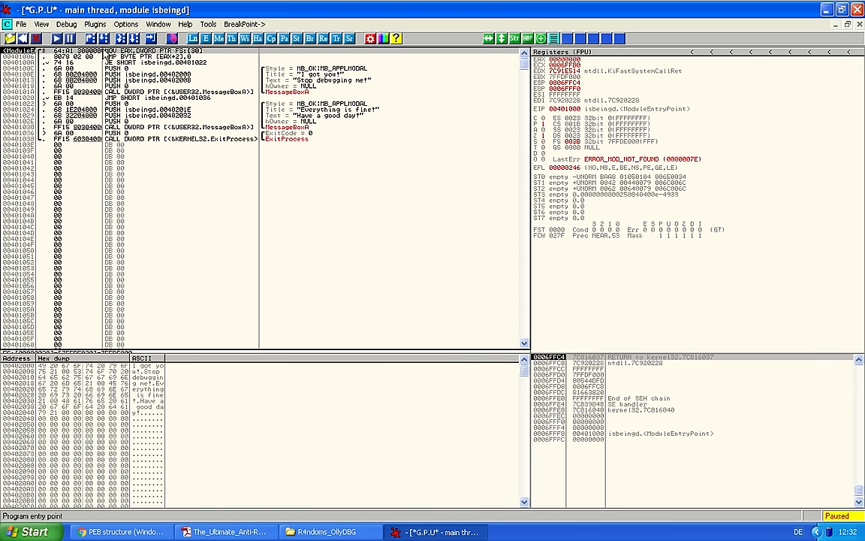
left_click(151, 57)
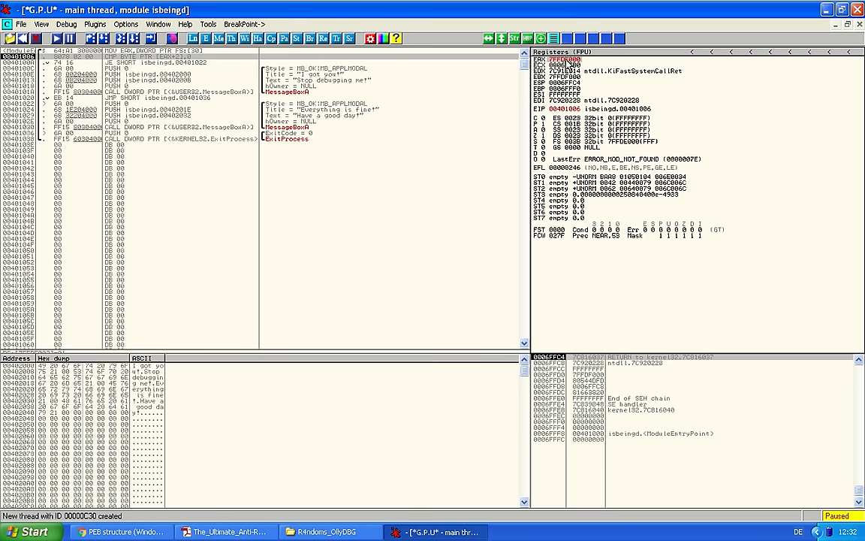
Follow the EAX value into the dump to show the PEB memory at 7FFDF000
right_click(563, 60)
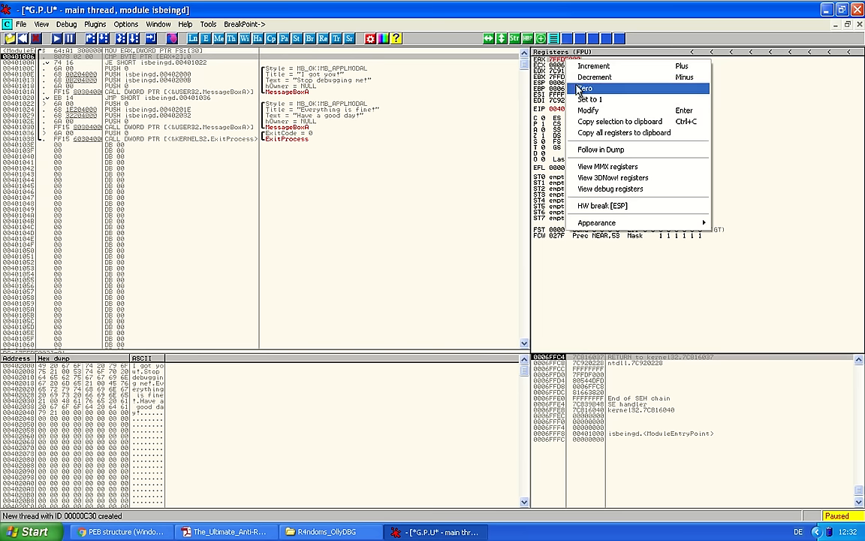
mouse_move(601, 149)
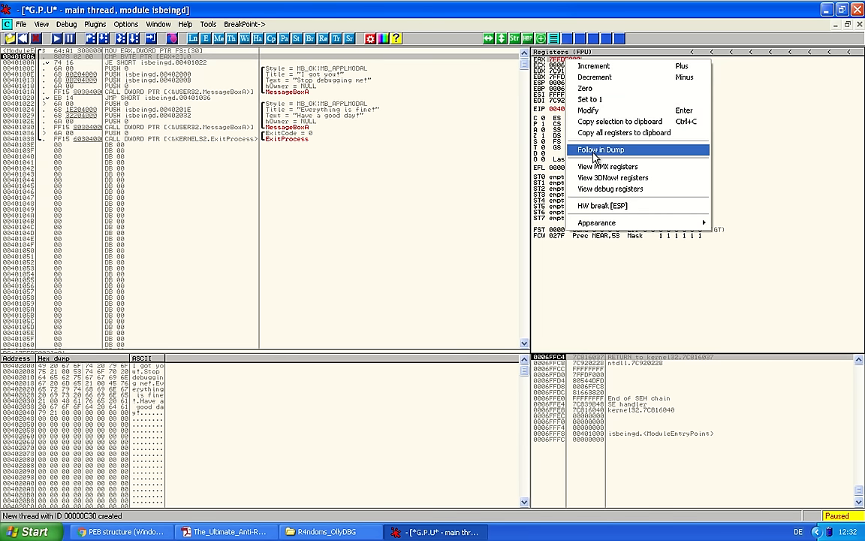
left_click(600, 149)
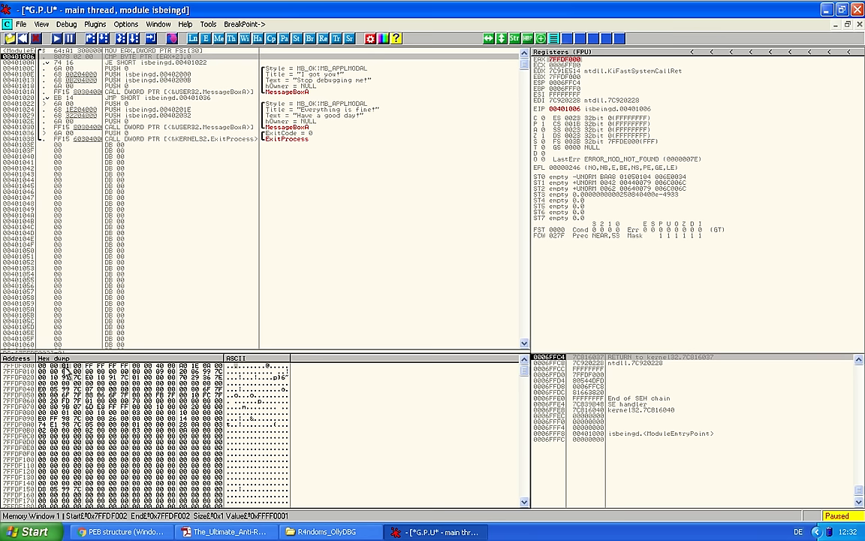
mouse_move(67, 375)
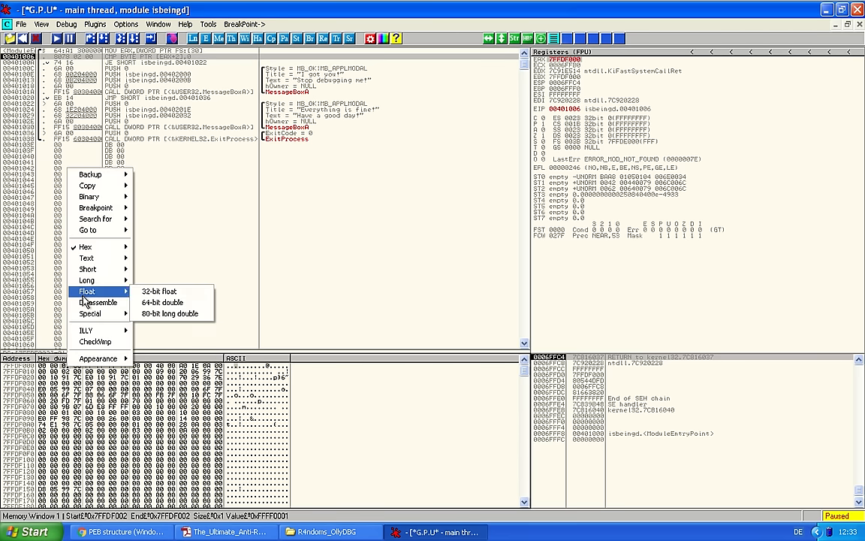
mouse_move(97, 174)
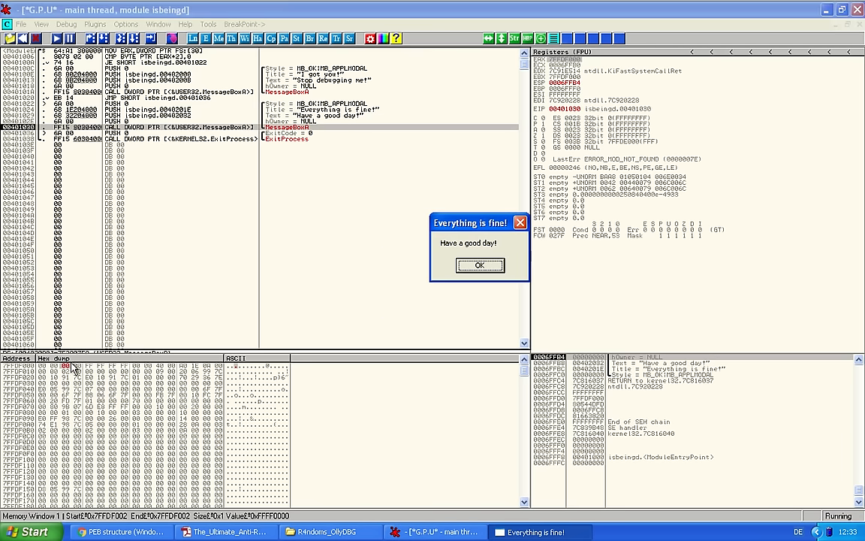
mouse_move(310, 310)
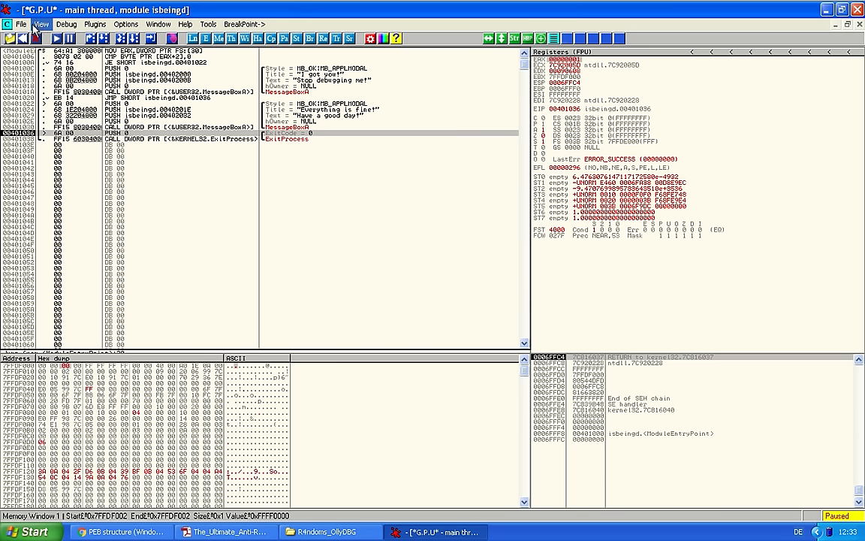
Rerun the program to get 'Stop debugging me!', minimize OllyDbg and launch Process Hacker 2
left_click(55, 39)
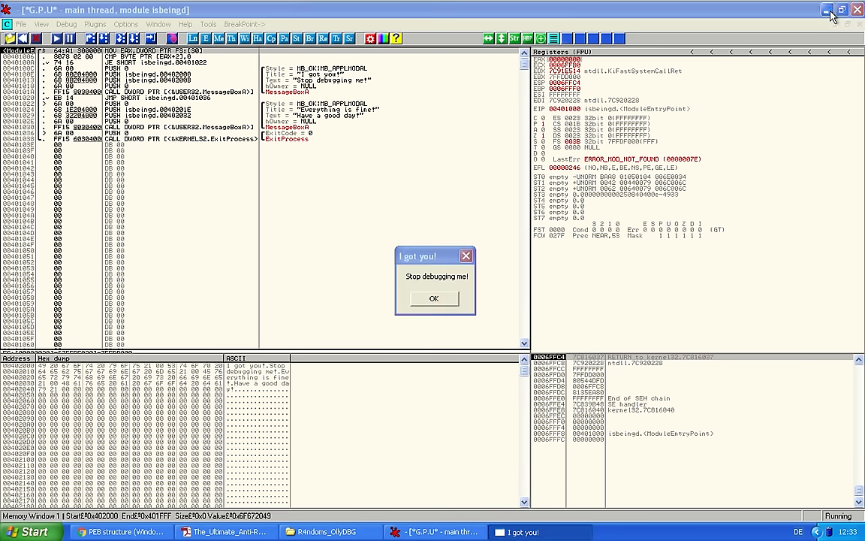
left_click(824, 9)
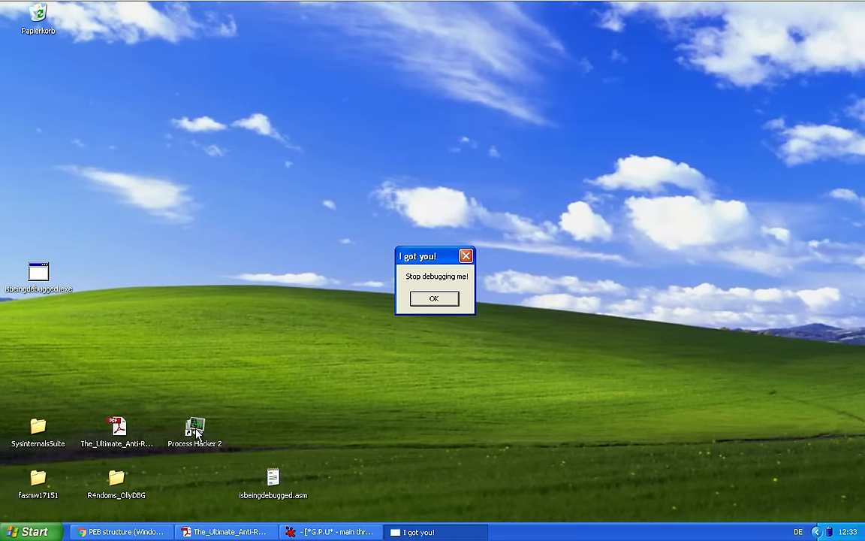
double_click(195, 428)
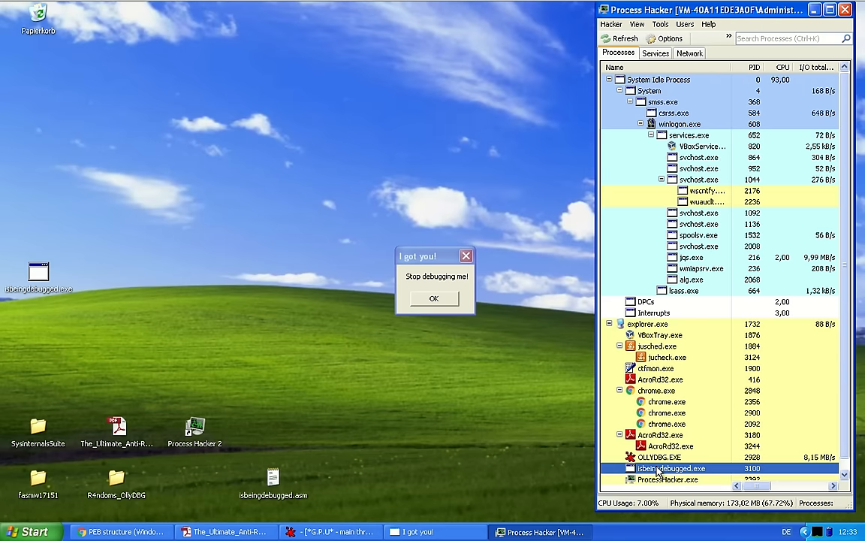
Open isbeingdebugged.exe's properties, read the PEB address and view that memory in the editor
right_click(661, 468)
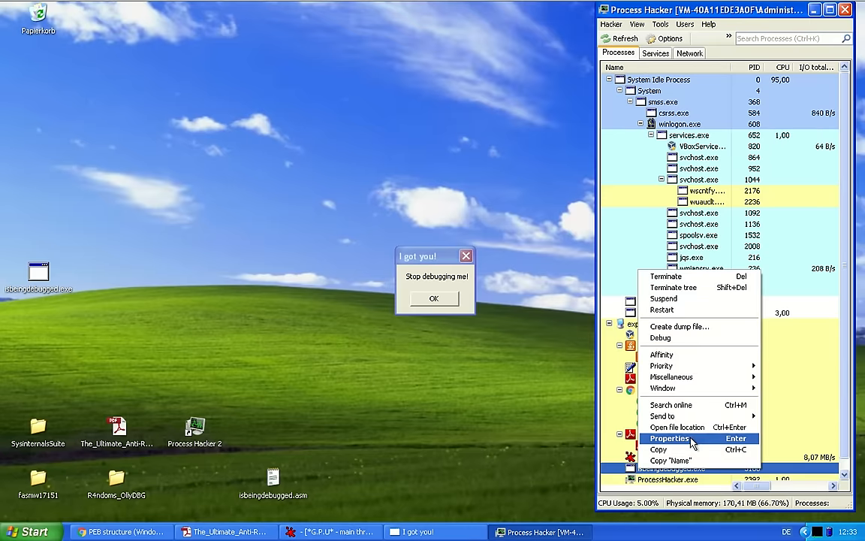
left_click(668, 439)
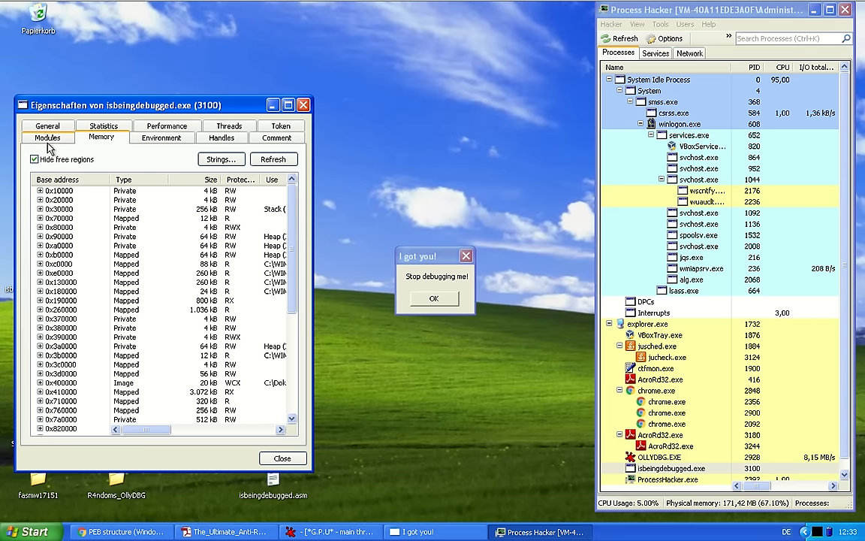
left_click(48, 136)
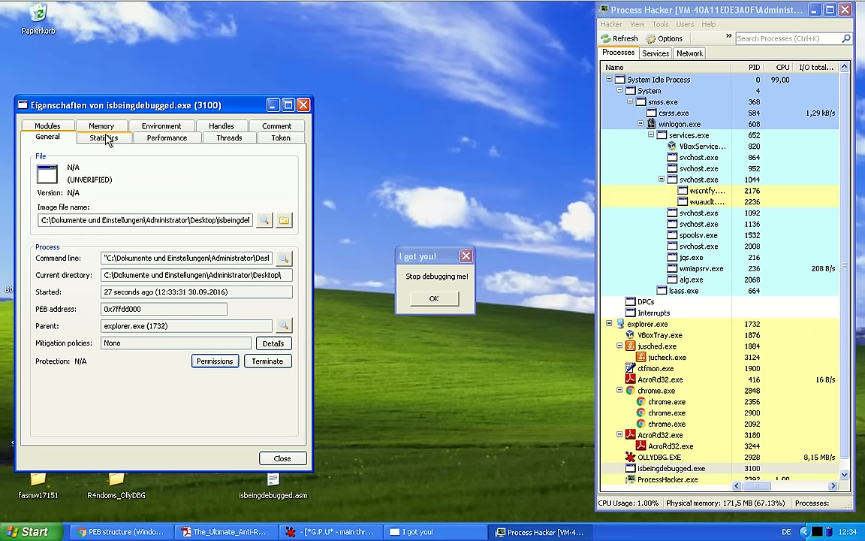
left_click(102, 138)
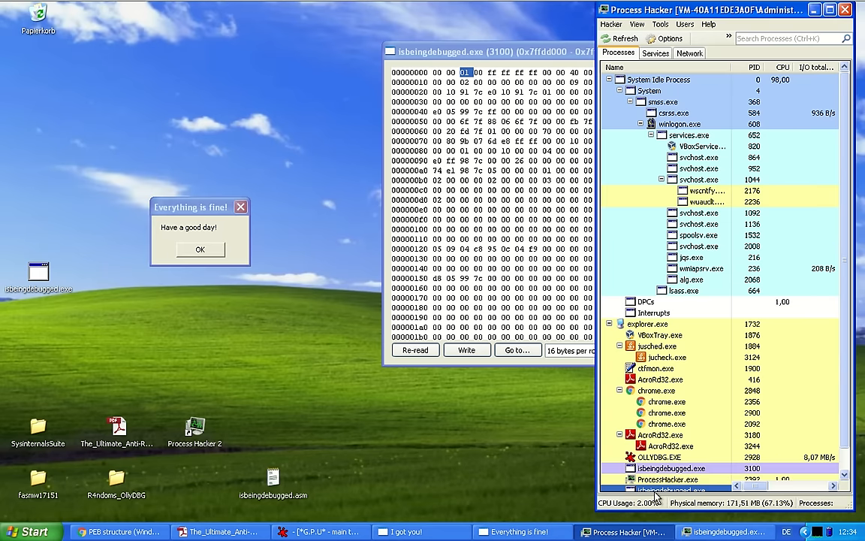
Close the process memory view and dismiss the 'Stop debugging me!' message
right_click(679, 468)
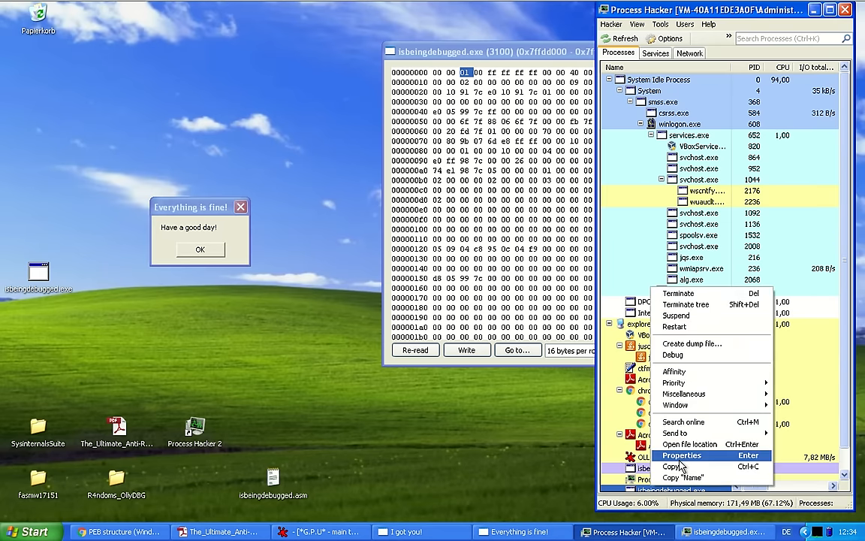
left_click(680, 455)
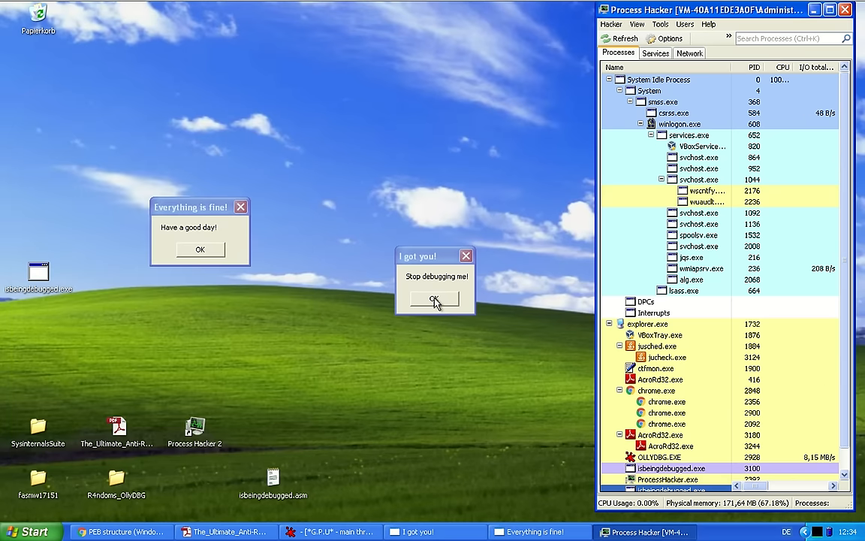
mouse_move(331, 532)
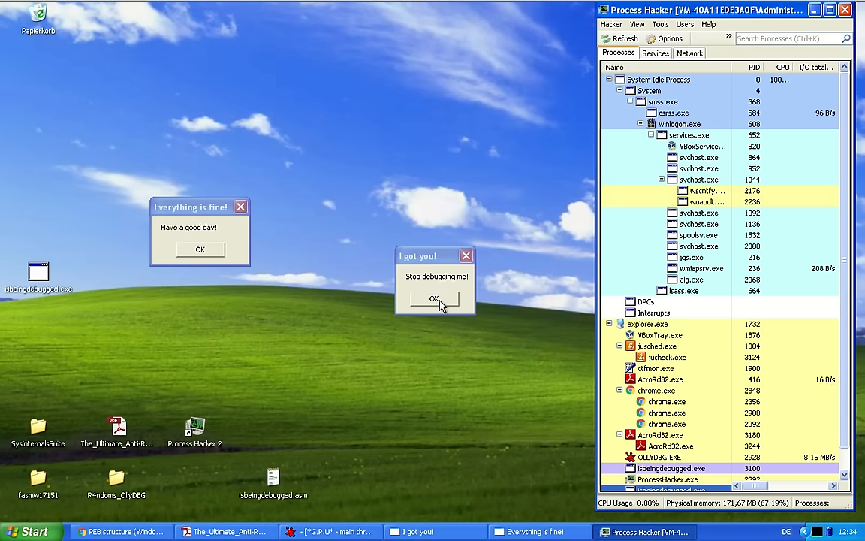
left_click(200, 249)
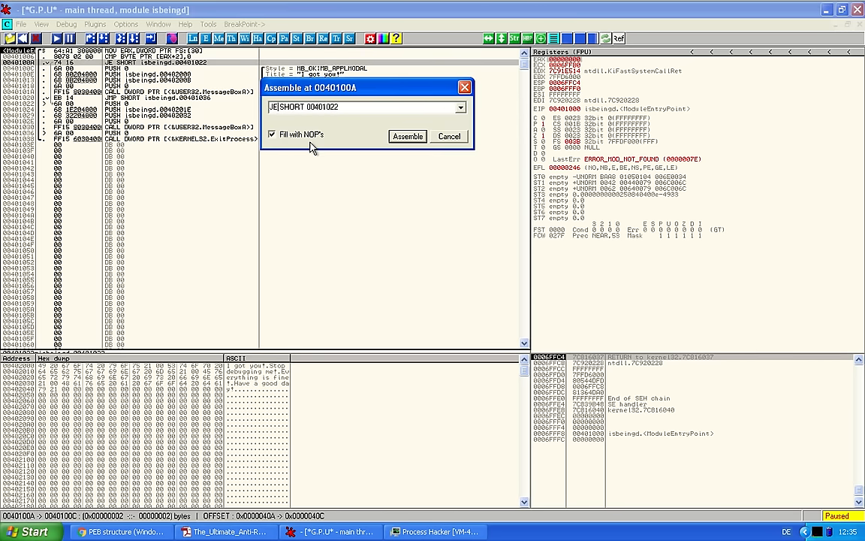
Assemble JMP SHORT 00401022 at 0040100A, cancel further assembly and run the patched code
type("JMP SHORT 00401022")
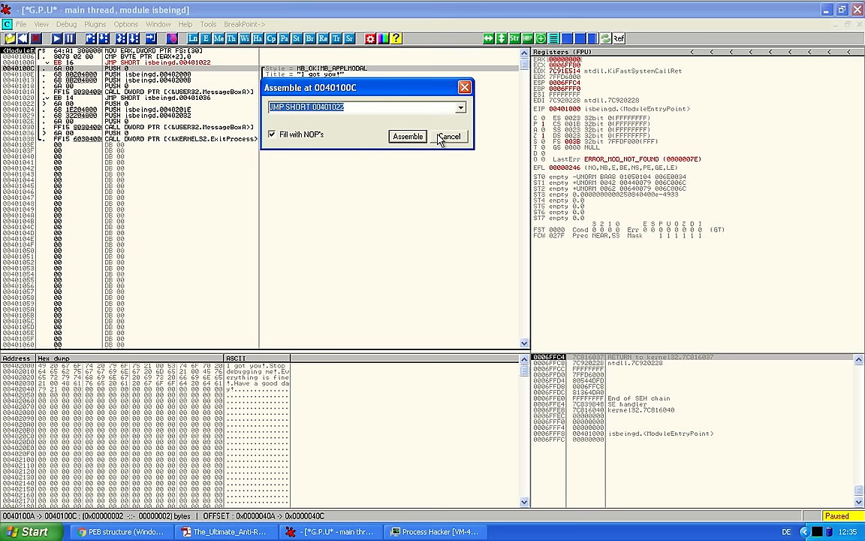
left_click(449, 135)
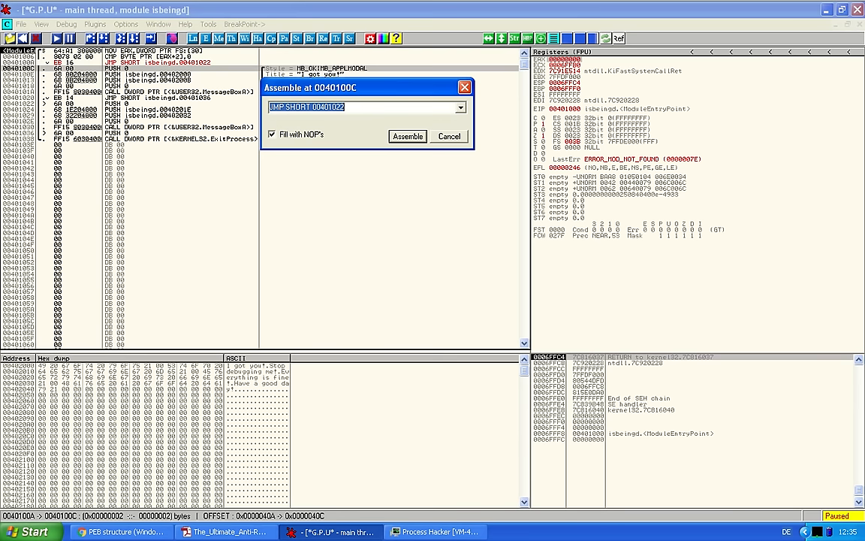
left_click(448, 135)
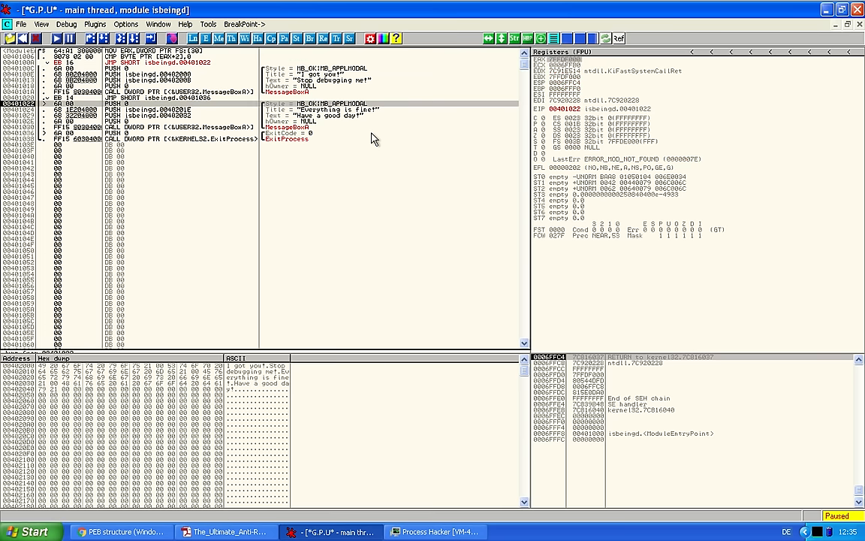
key("F8")
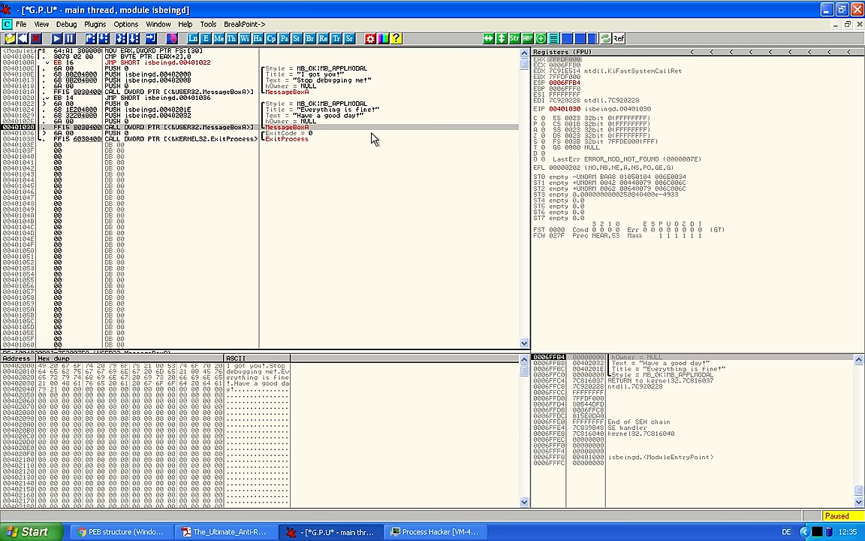
left_click(66, 39)
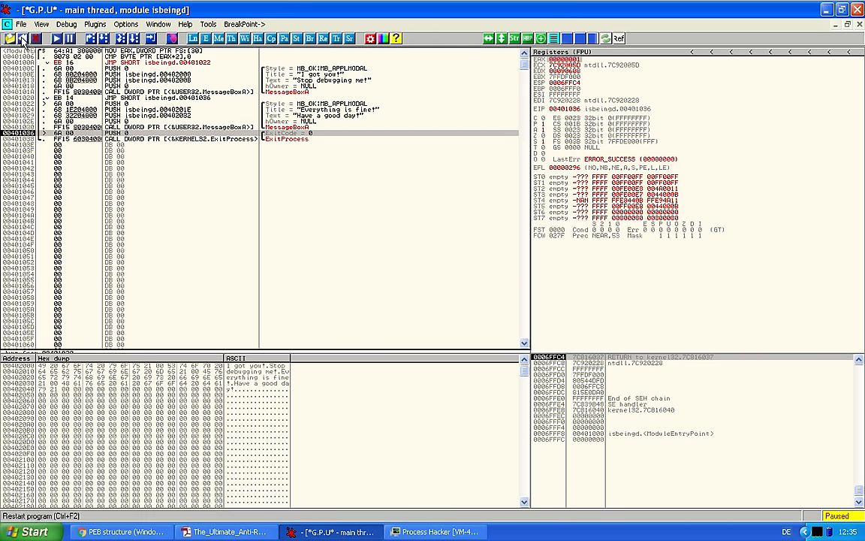
Restart the program and enable Olly Advanced's IsDebuggerPresent hiding on the Anti-Anti-Debug tab
left_click(95, 24)
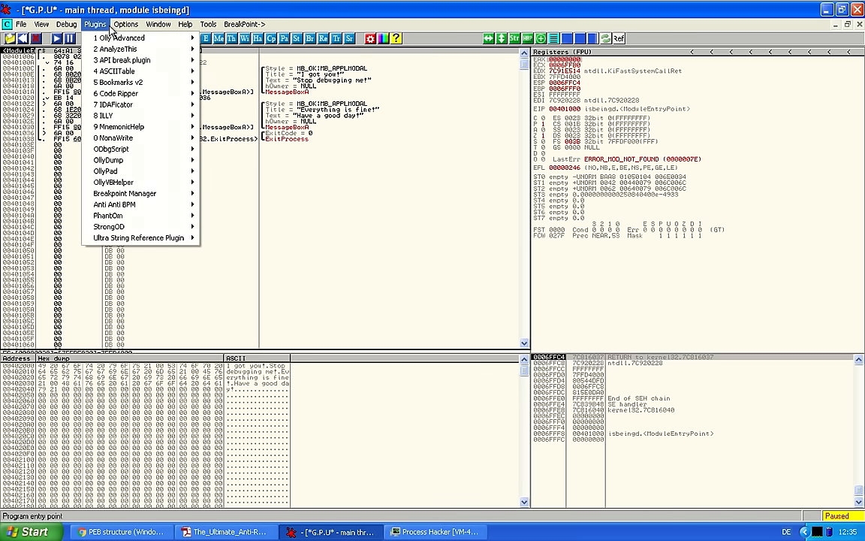
mouse_move(121, 38)
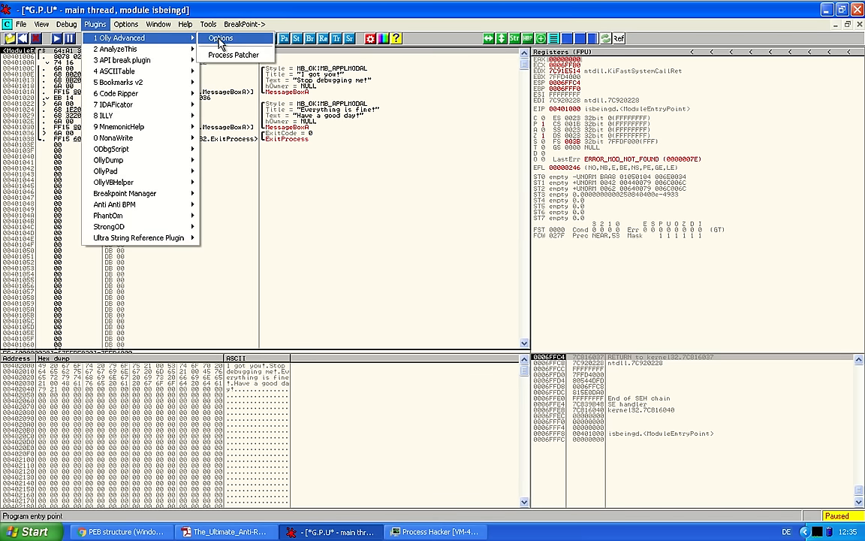
left_click(219, 38)
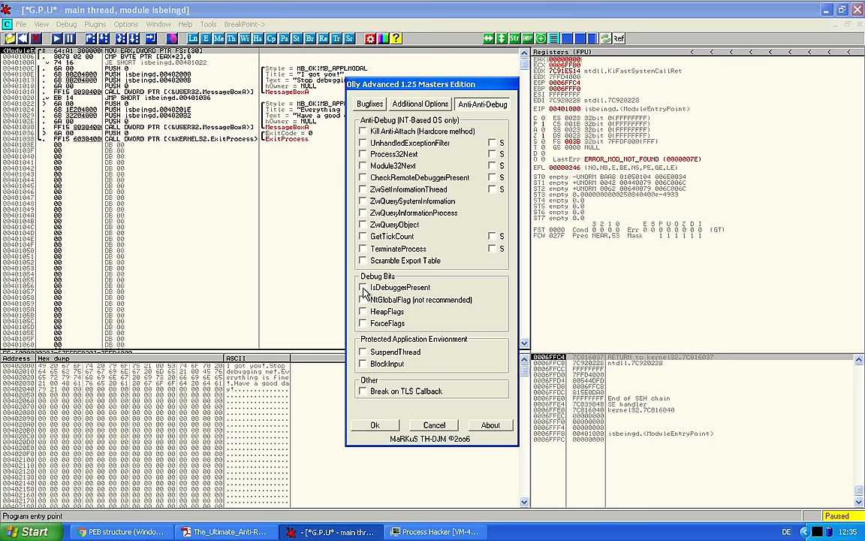
left_click(361, 286)
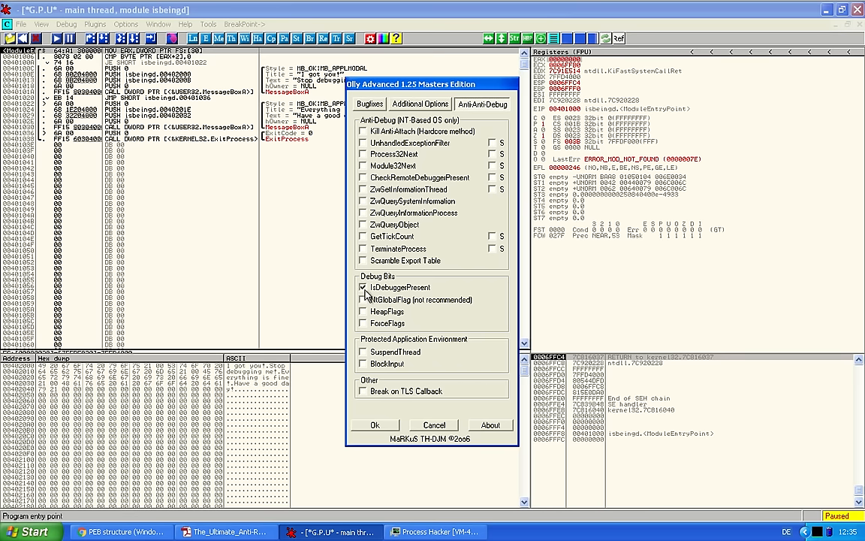
left_click(375, 423)
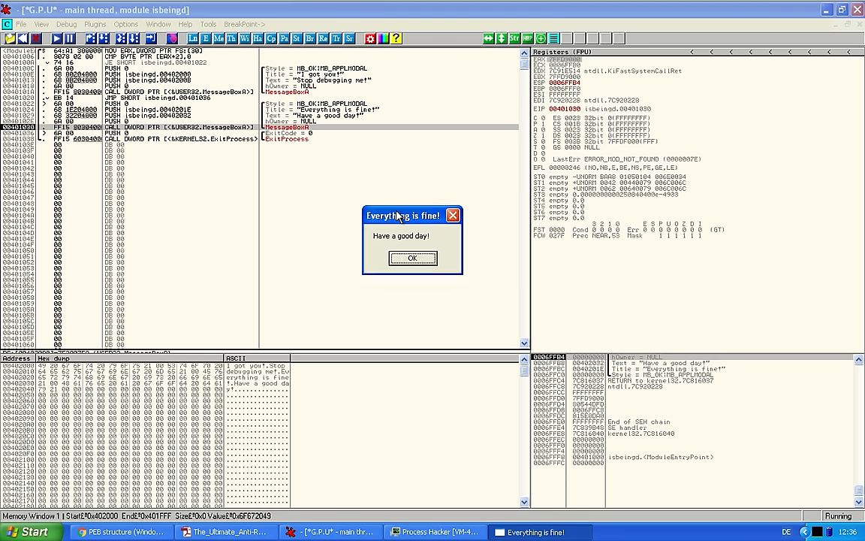
Move the 'Everything is fine!' box aside and dismiss it
left_click_drag(402, 216, 282, 96)
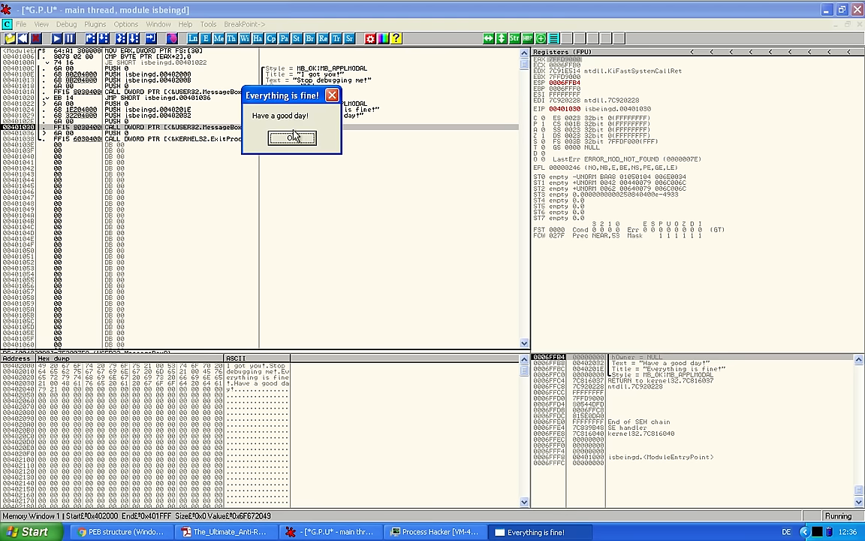
left_click(291, 138)
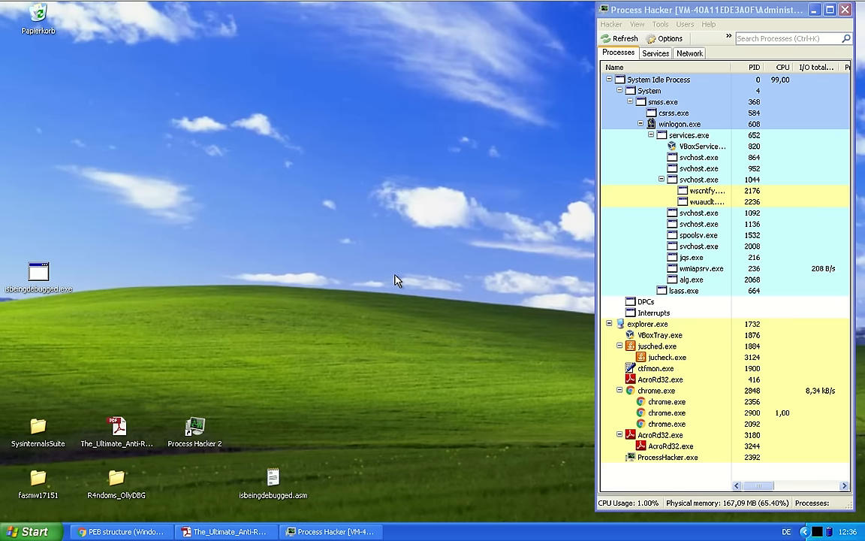
mouse_move(219, 525)
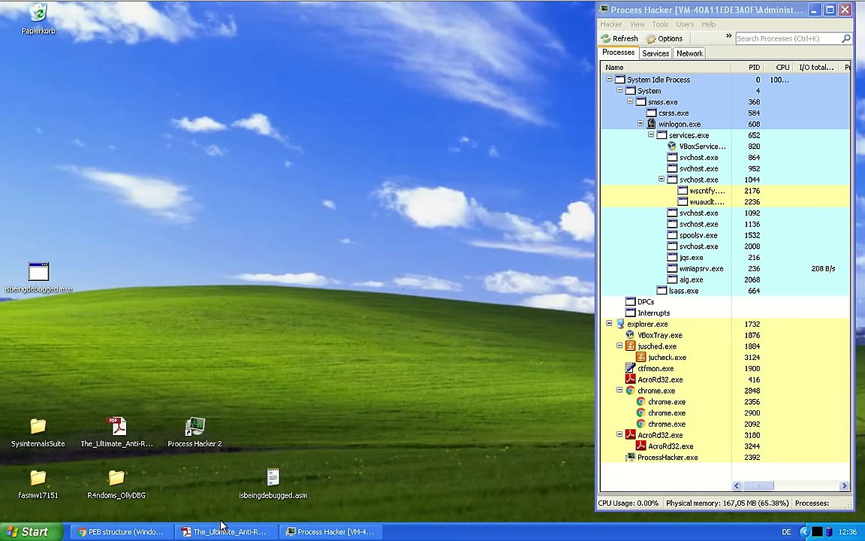